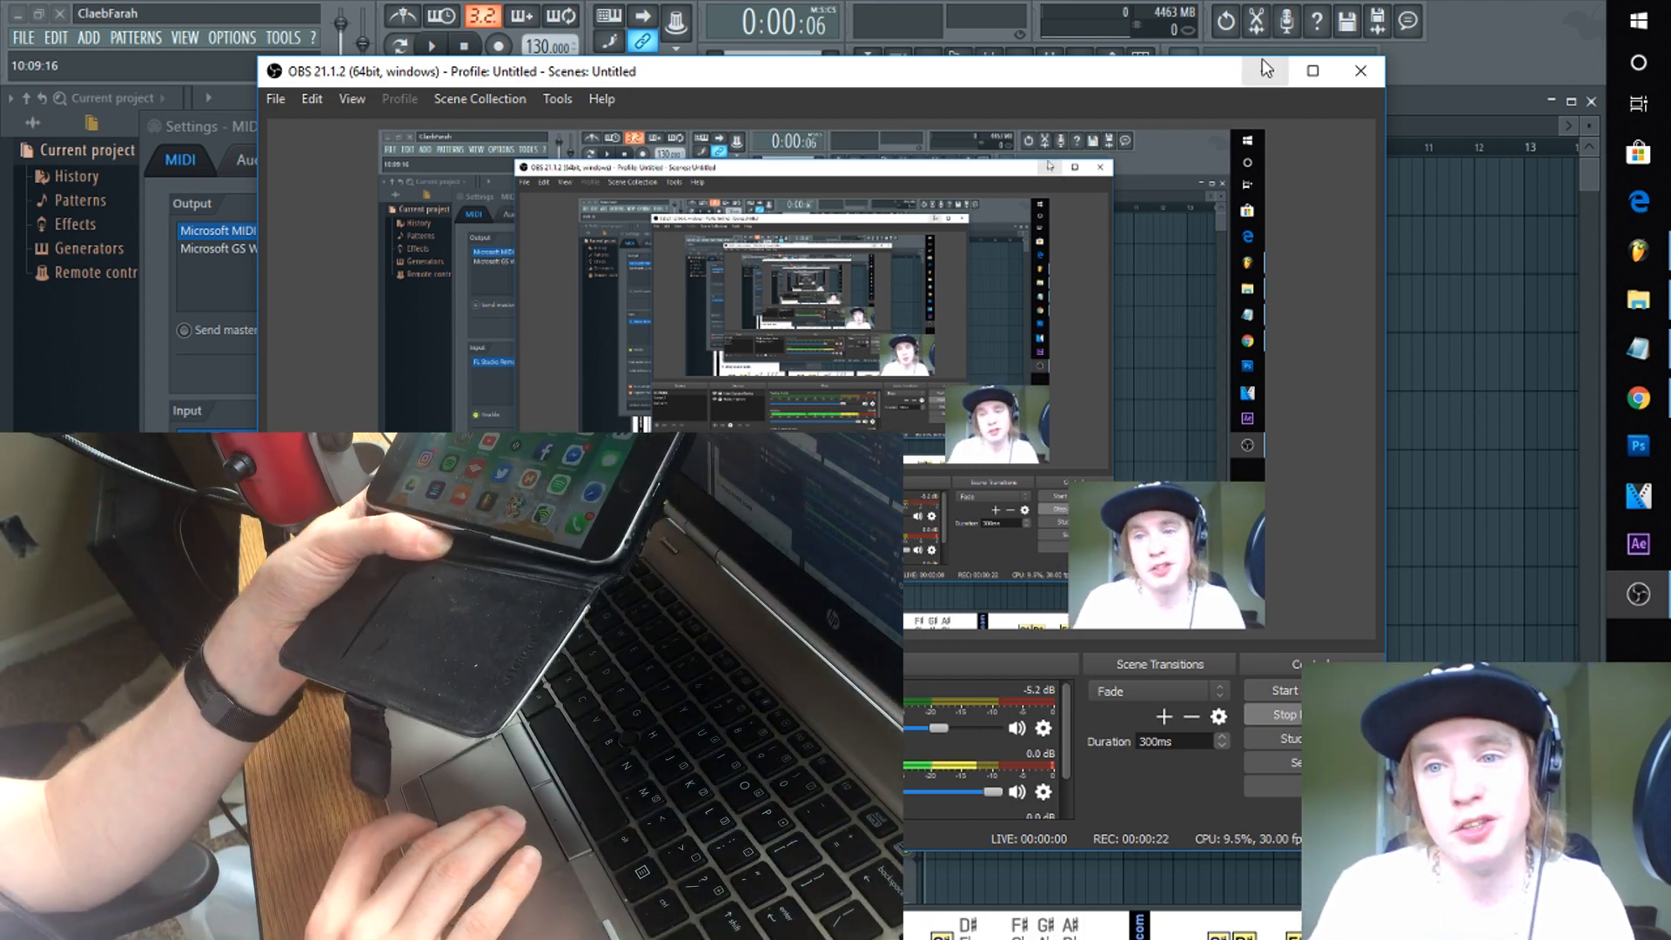
Minimize OBS to reveal FL Studio's MIDI input/output device settings.
left_click(1358, 70)
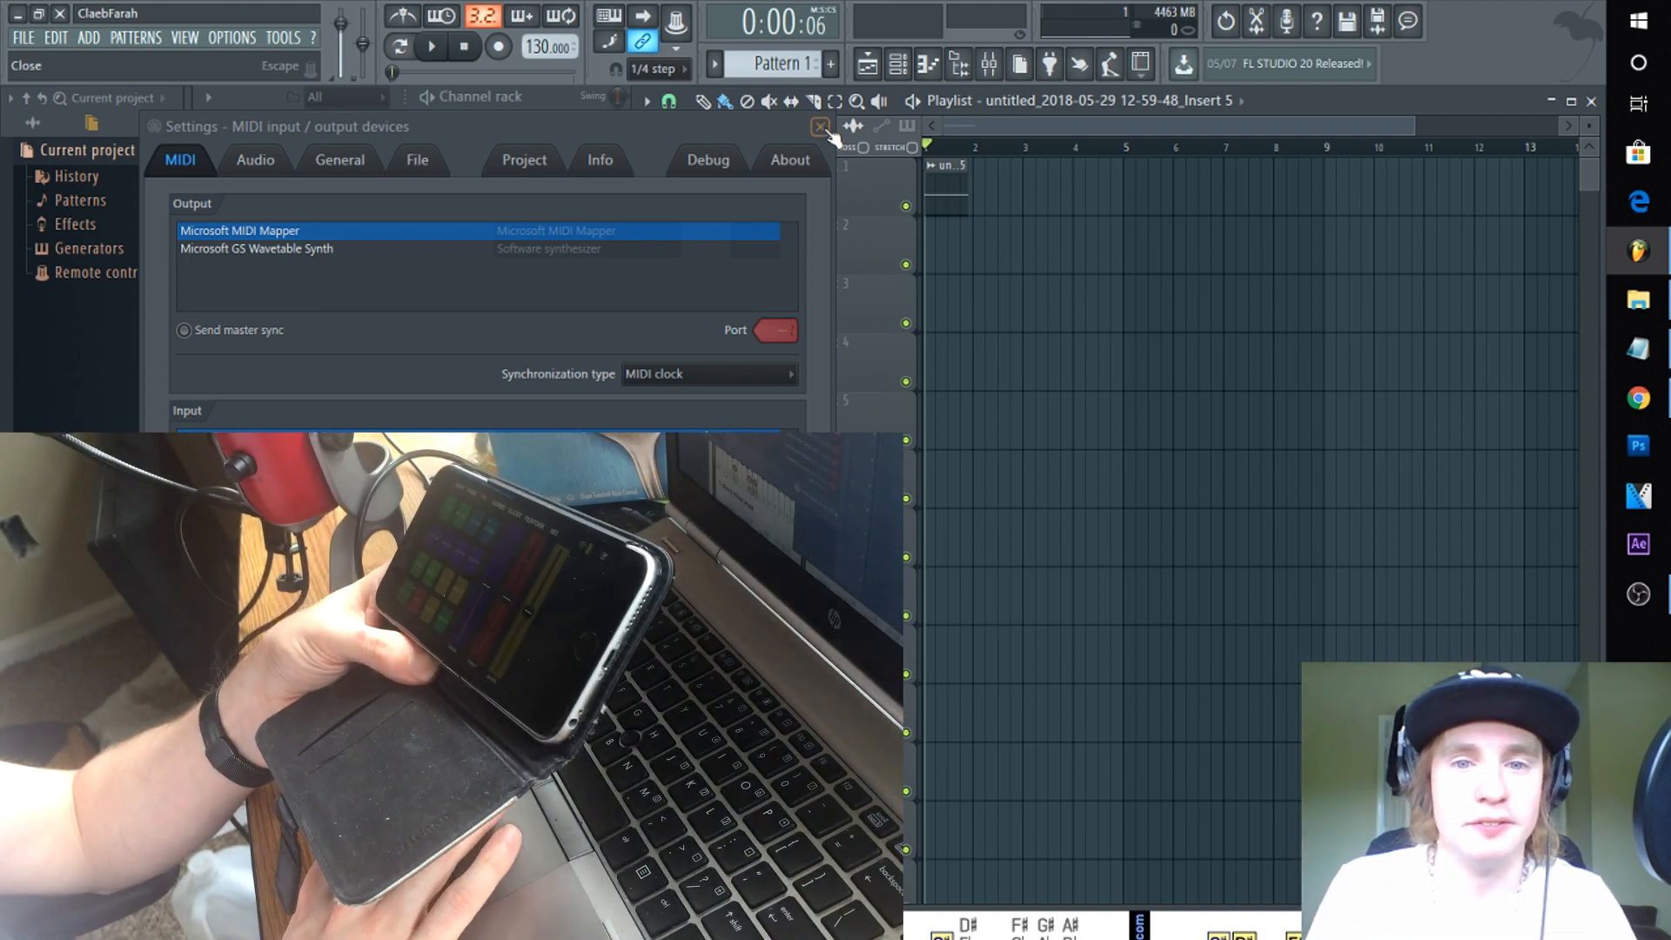
Close the MIDI settings window to show the channel rack with Kick, Clap, Hat, Snare and FPC.
left_click(816, 126)
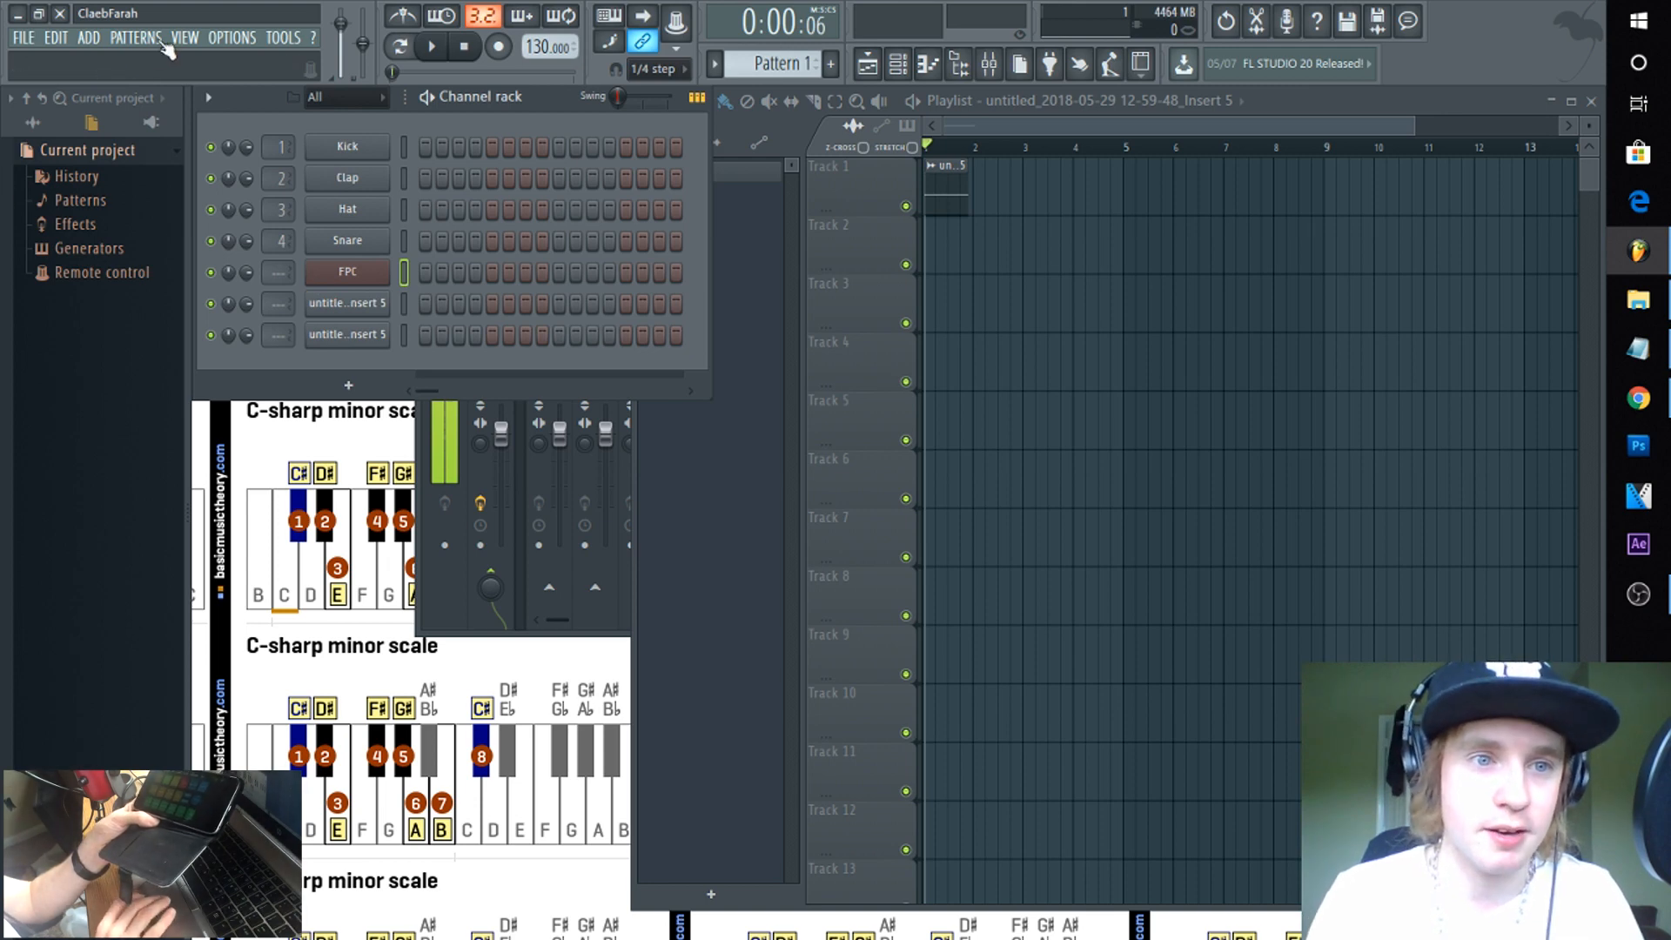
left_click(231, 37)
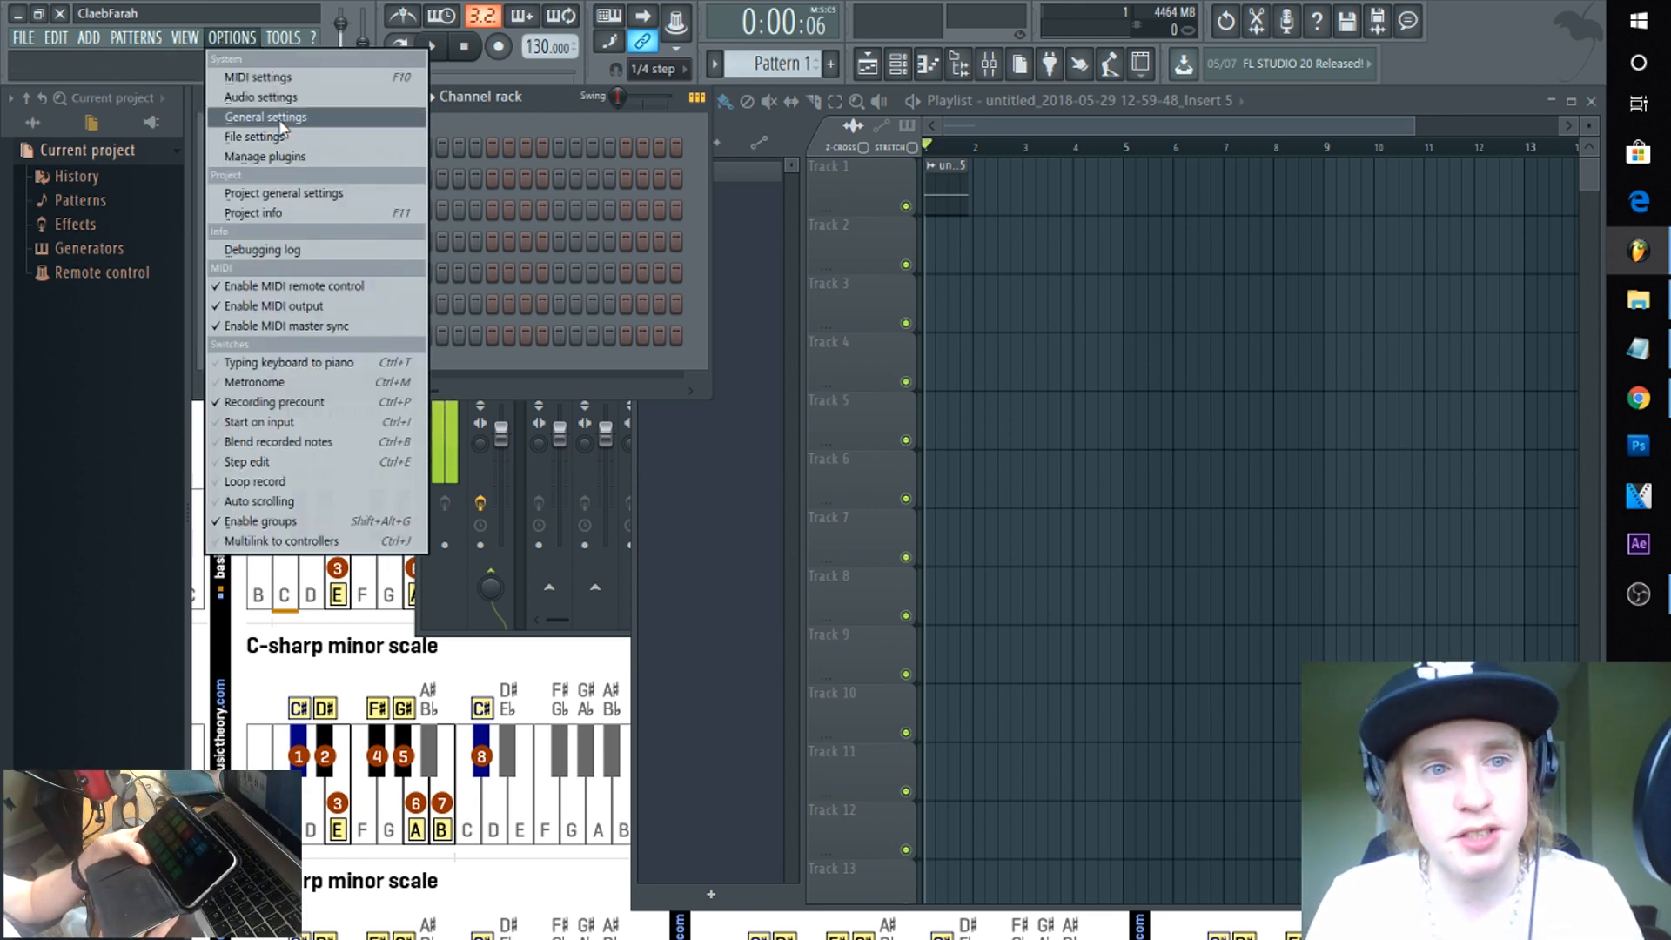
left_click(261, 78)
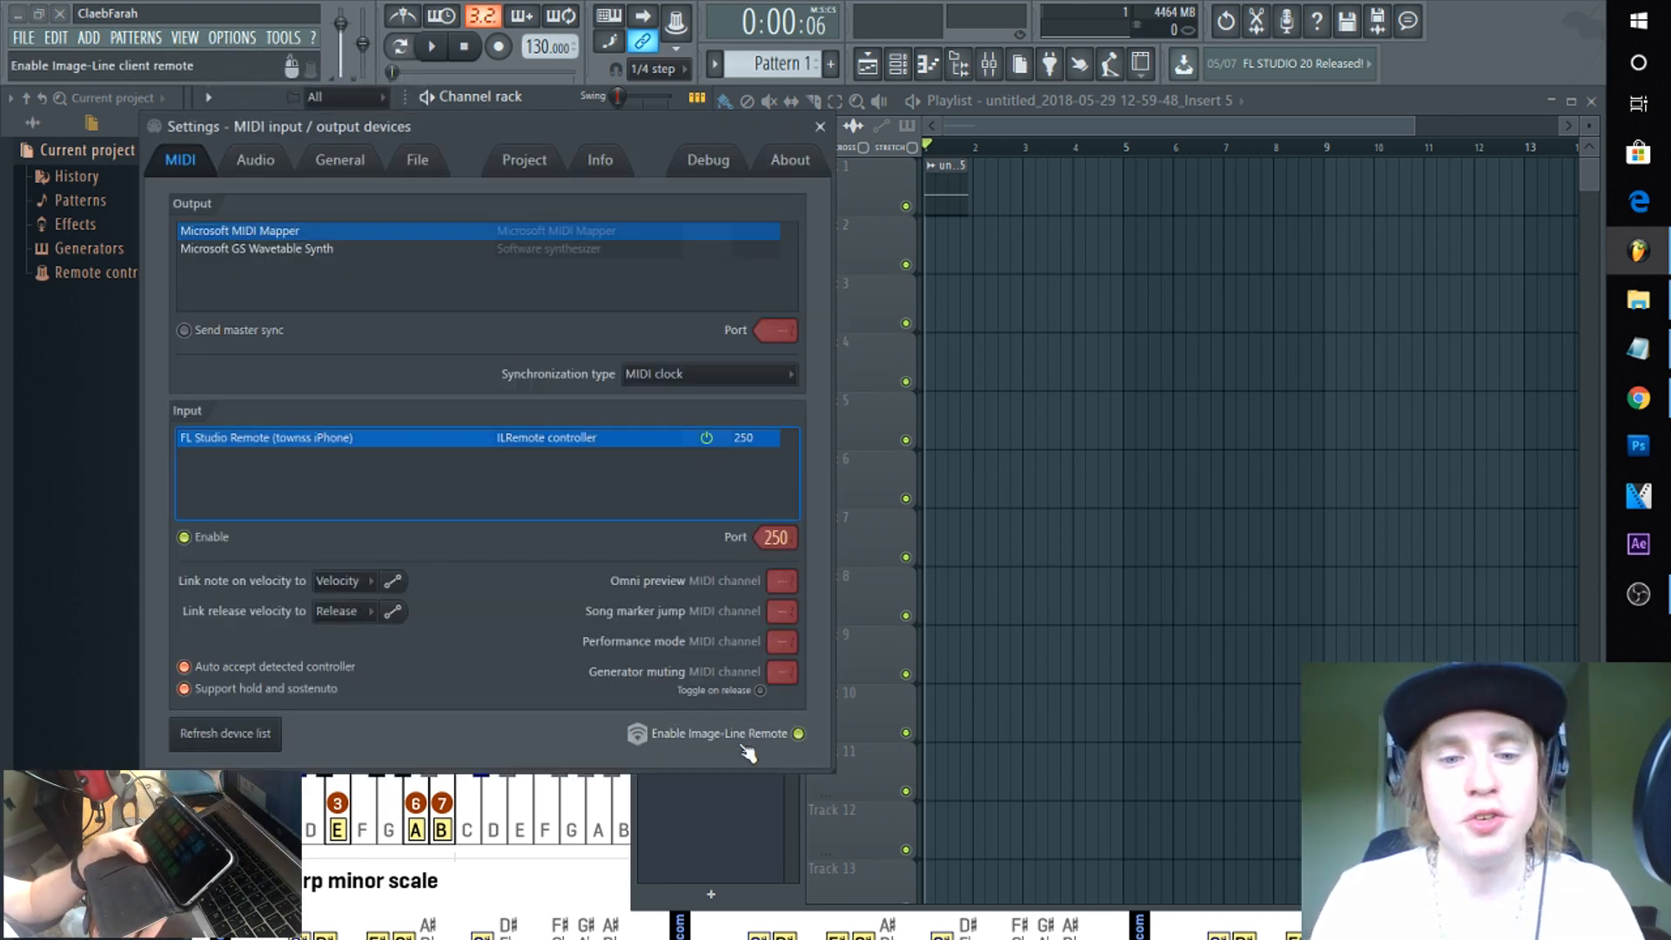
mouse_move(770, 771)
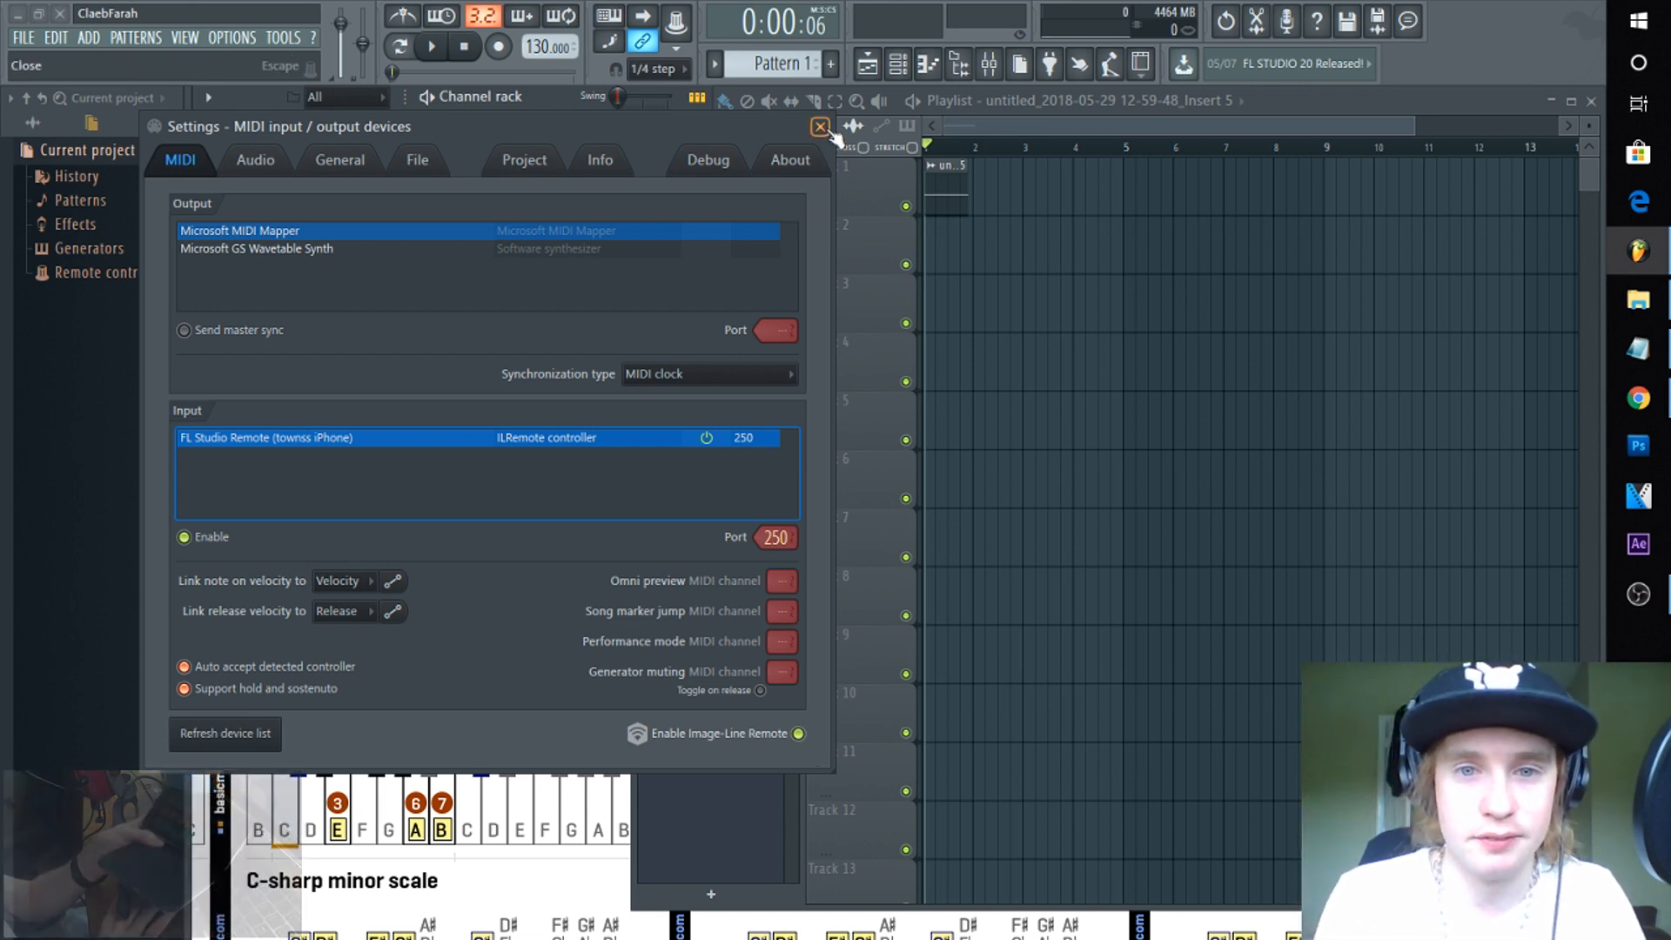
left_click(817, 127)
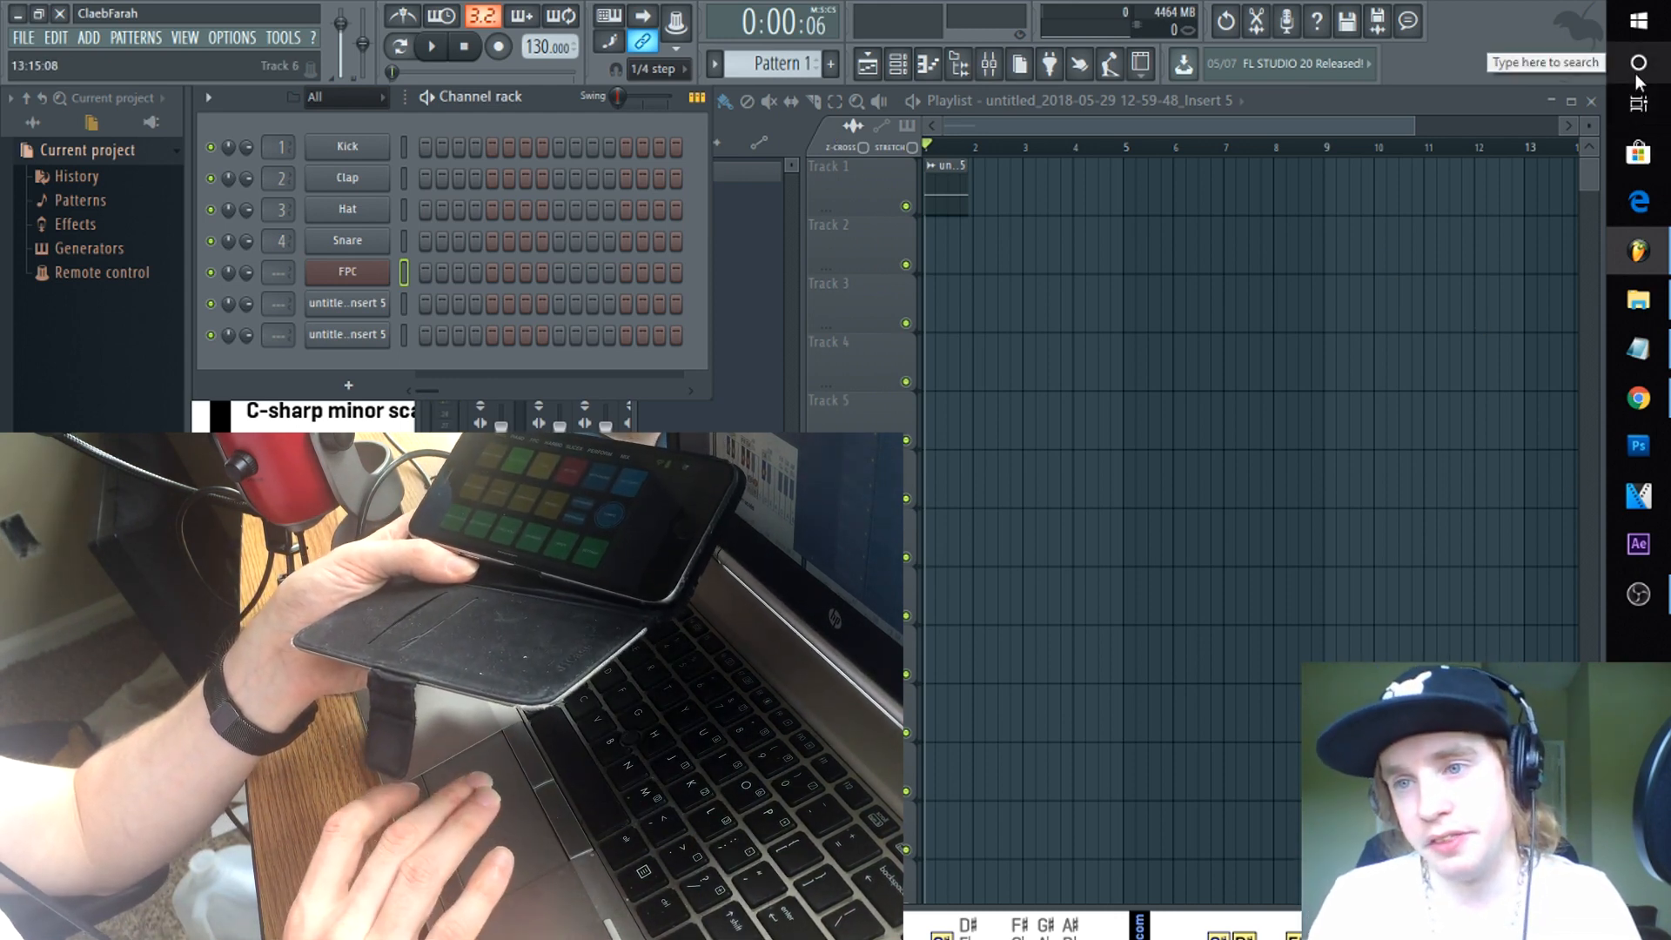
Search Windows for 'con' to open Control Panel.
left_click(1641, 63)
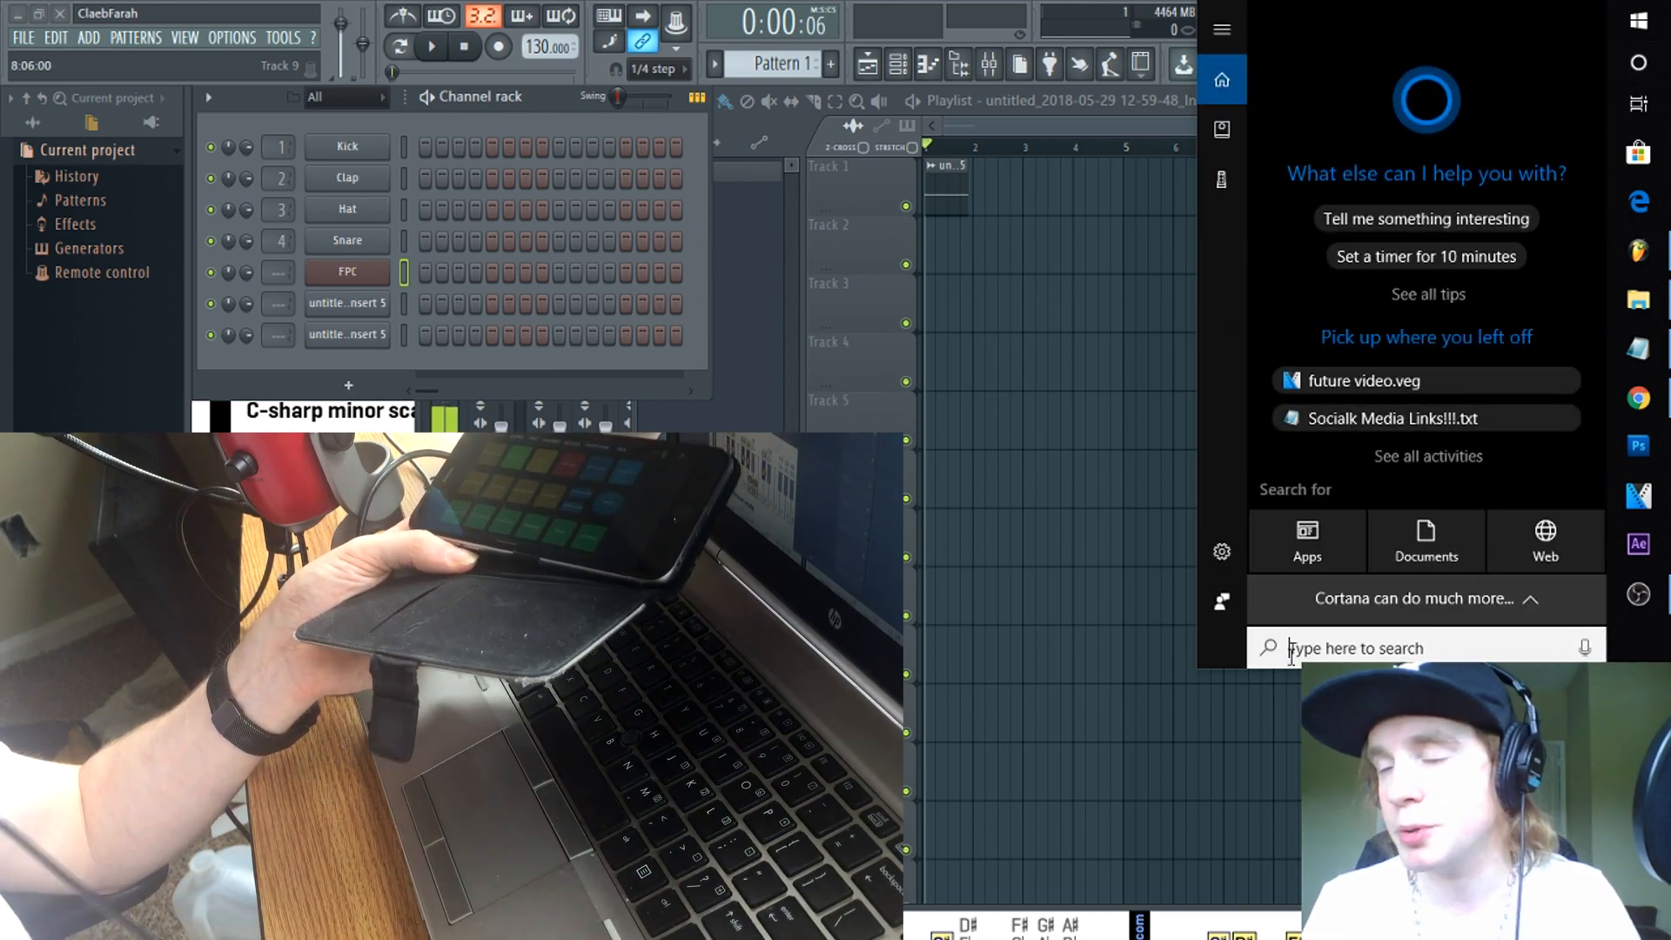
type("con")
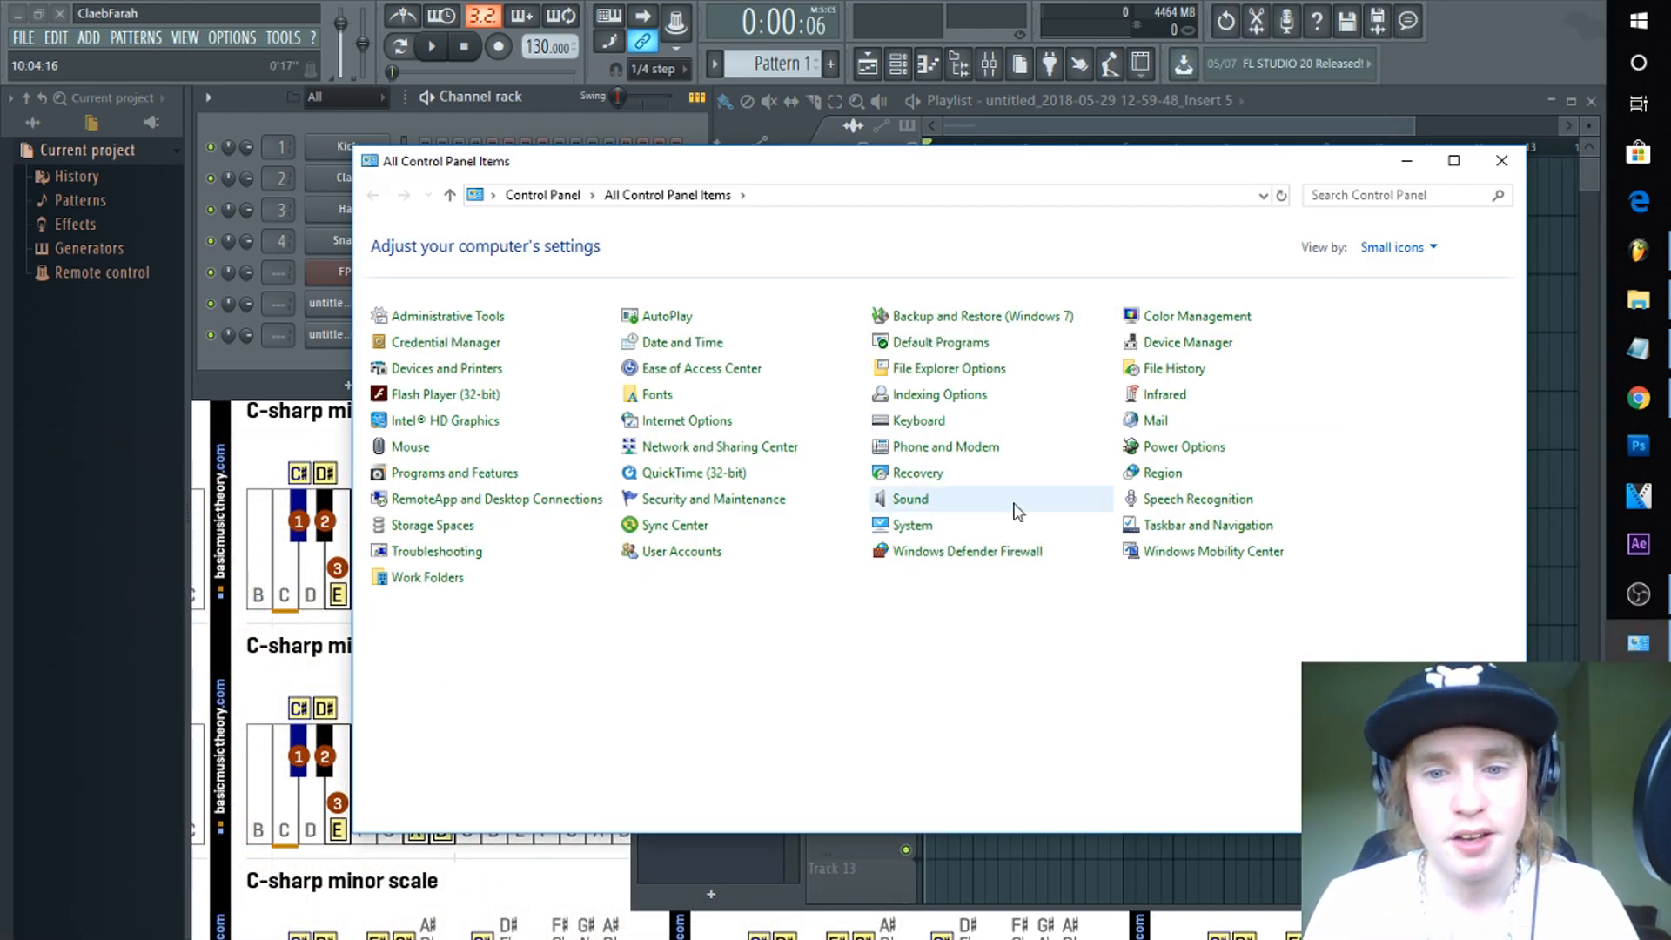
mouse_move(944, 562)
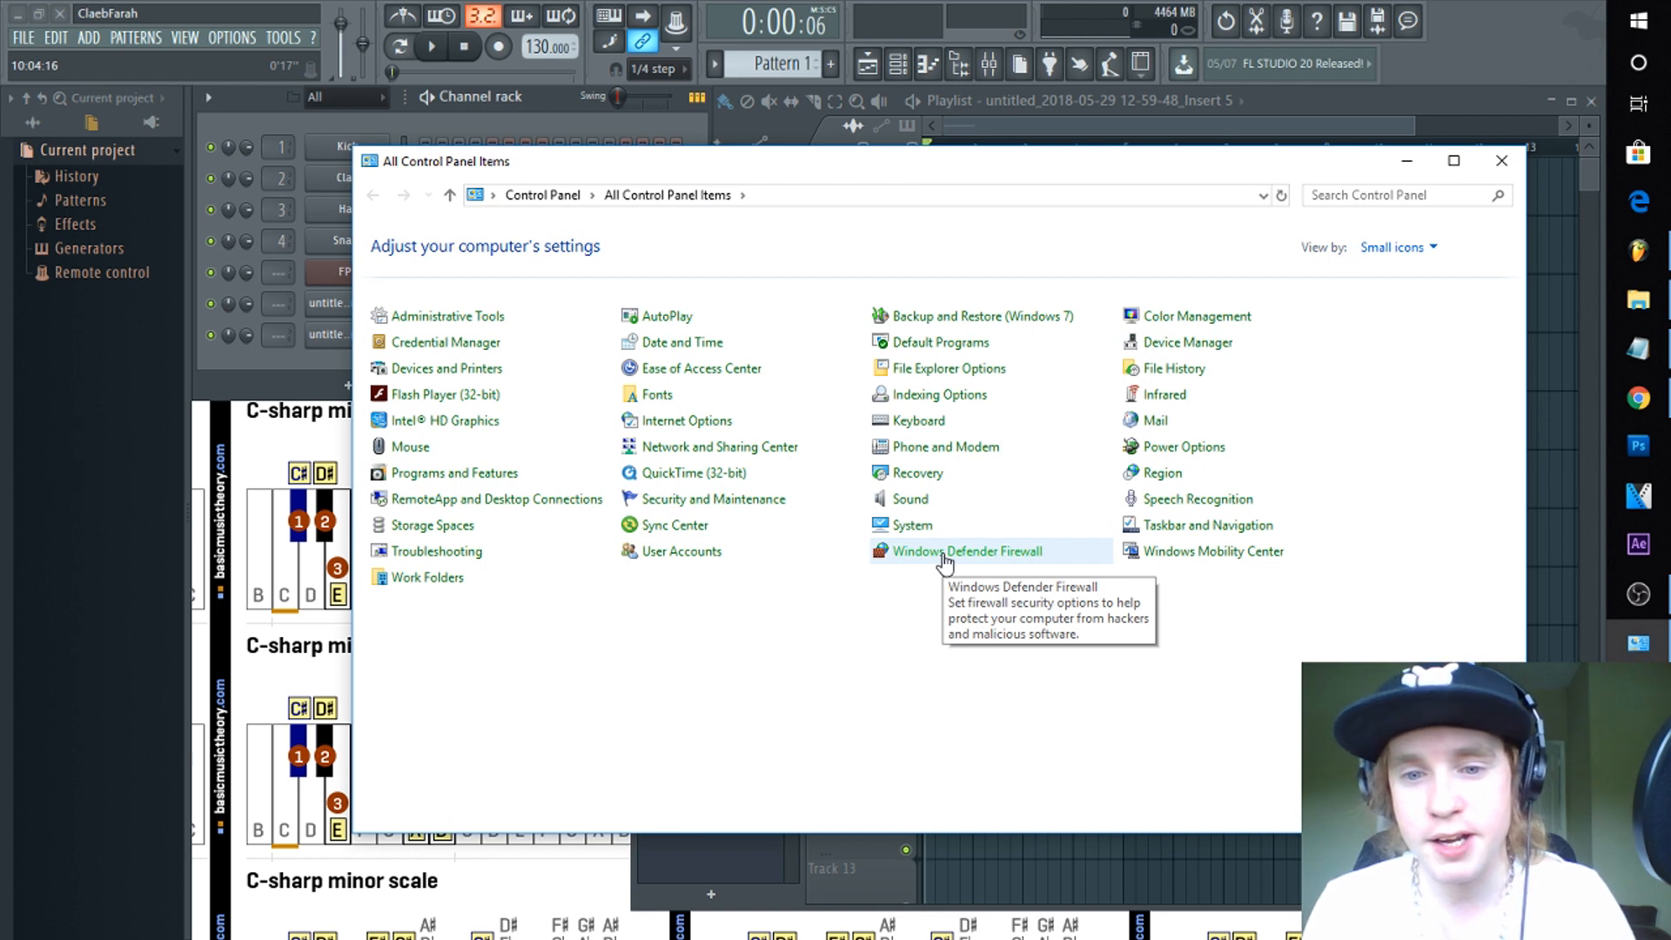
Go to Windows Defender Firewall's 'Allow an app or feature' list.
left_click(963, 552)
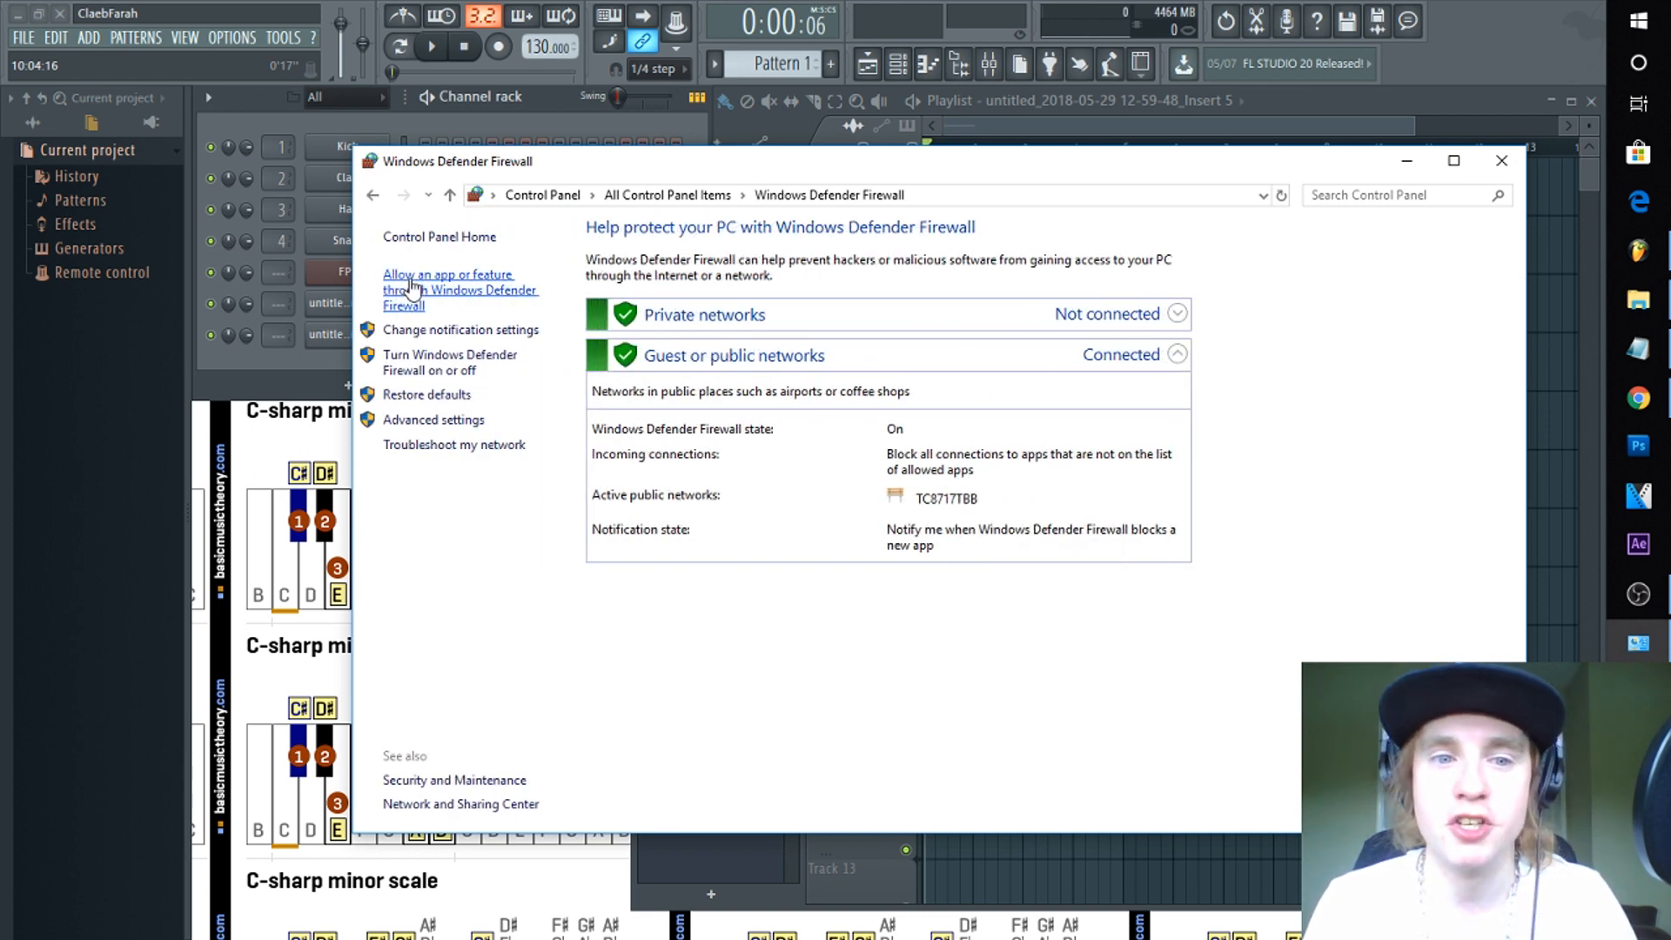
left_click(447, 283)
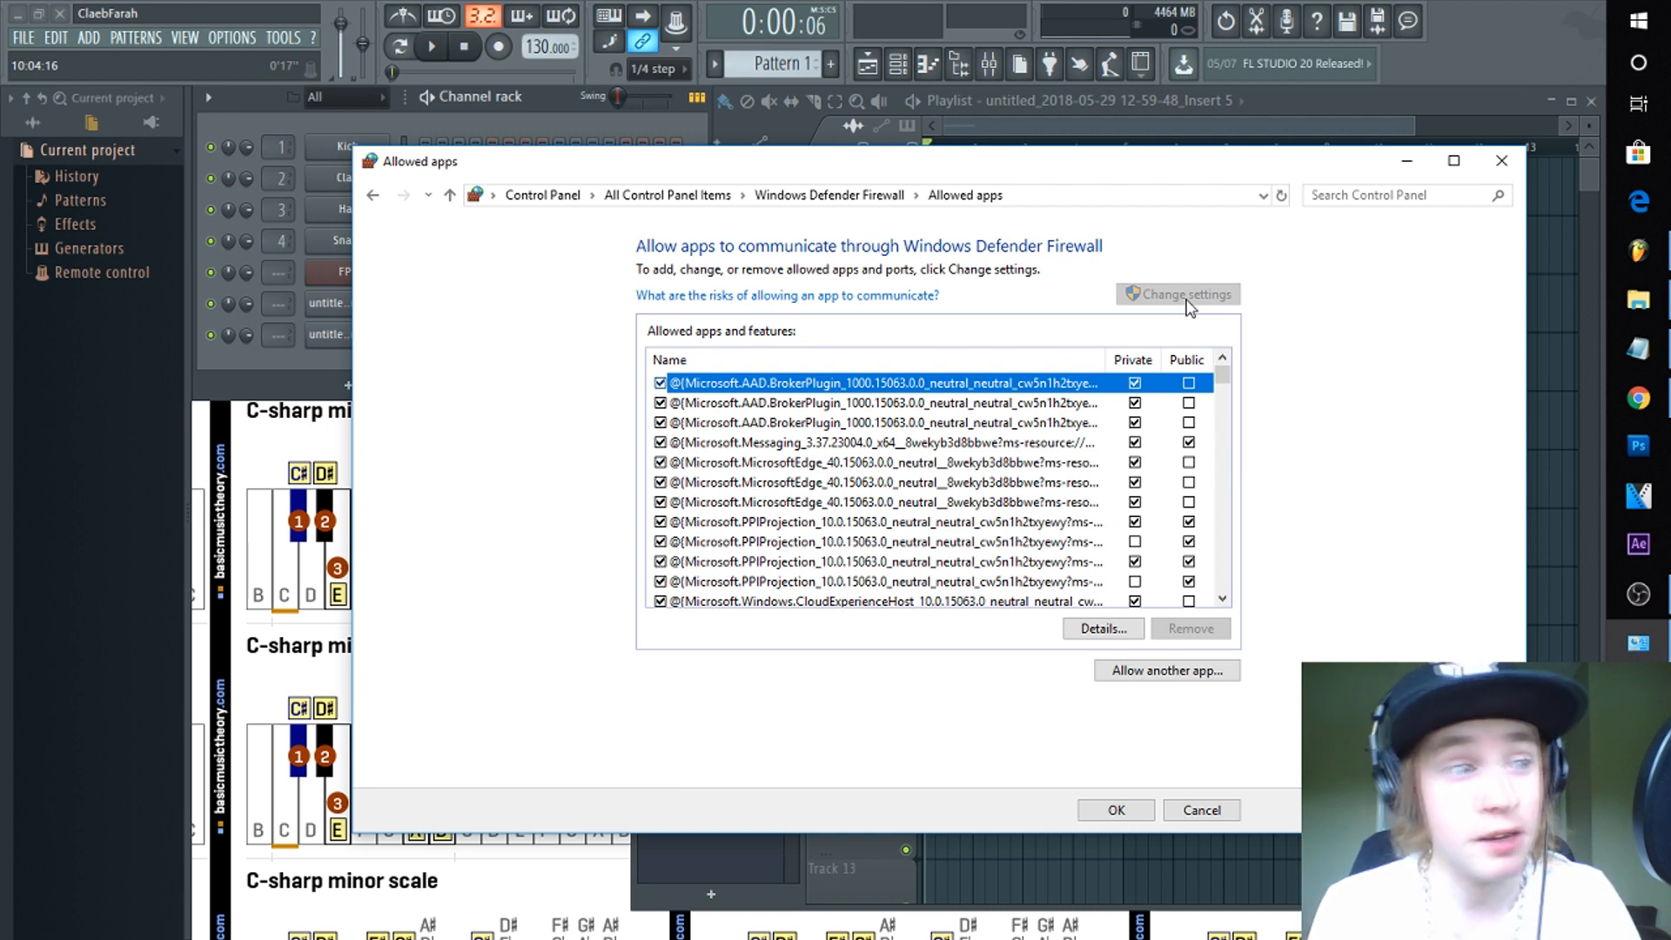
Add FL (compatible memory) from Program Files (x86)\Image-Line\FL Studio 12 as an app.
left_click(1167, 670)
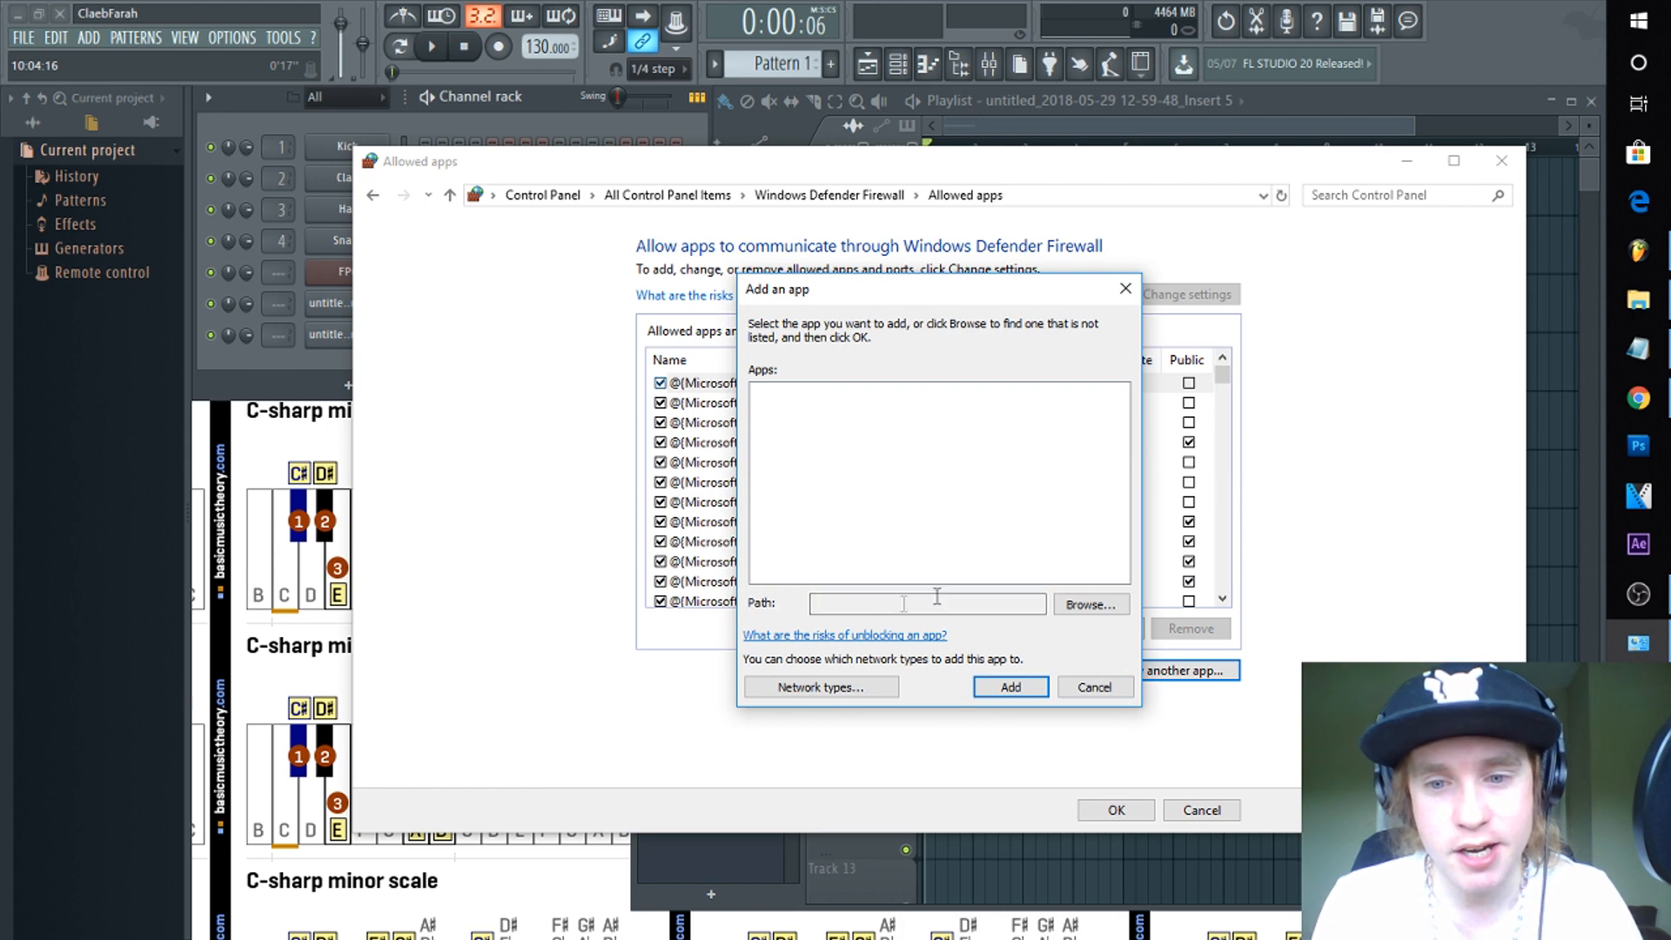
left_click(1091, 604)
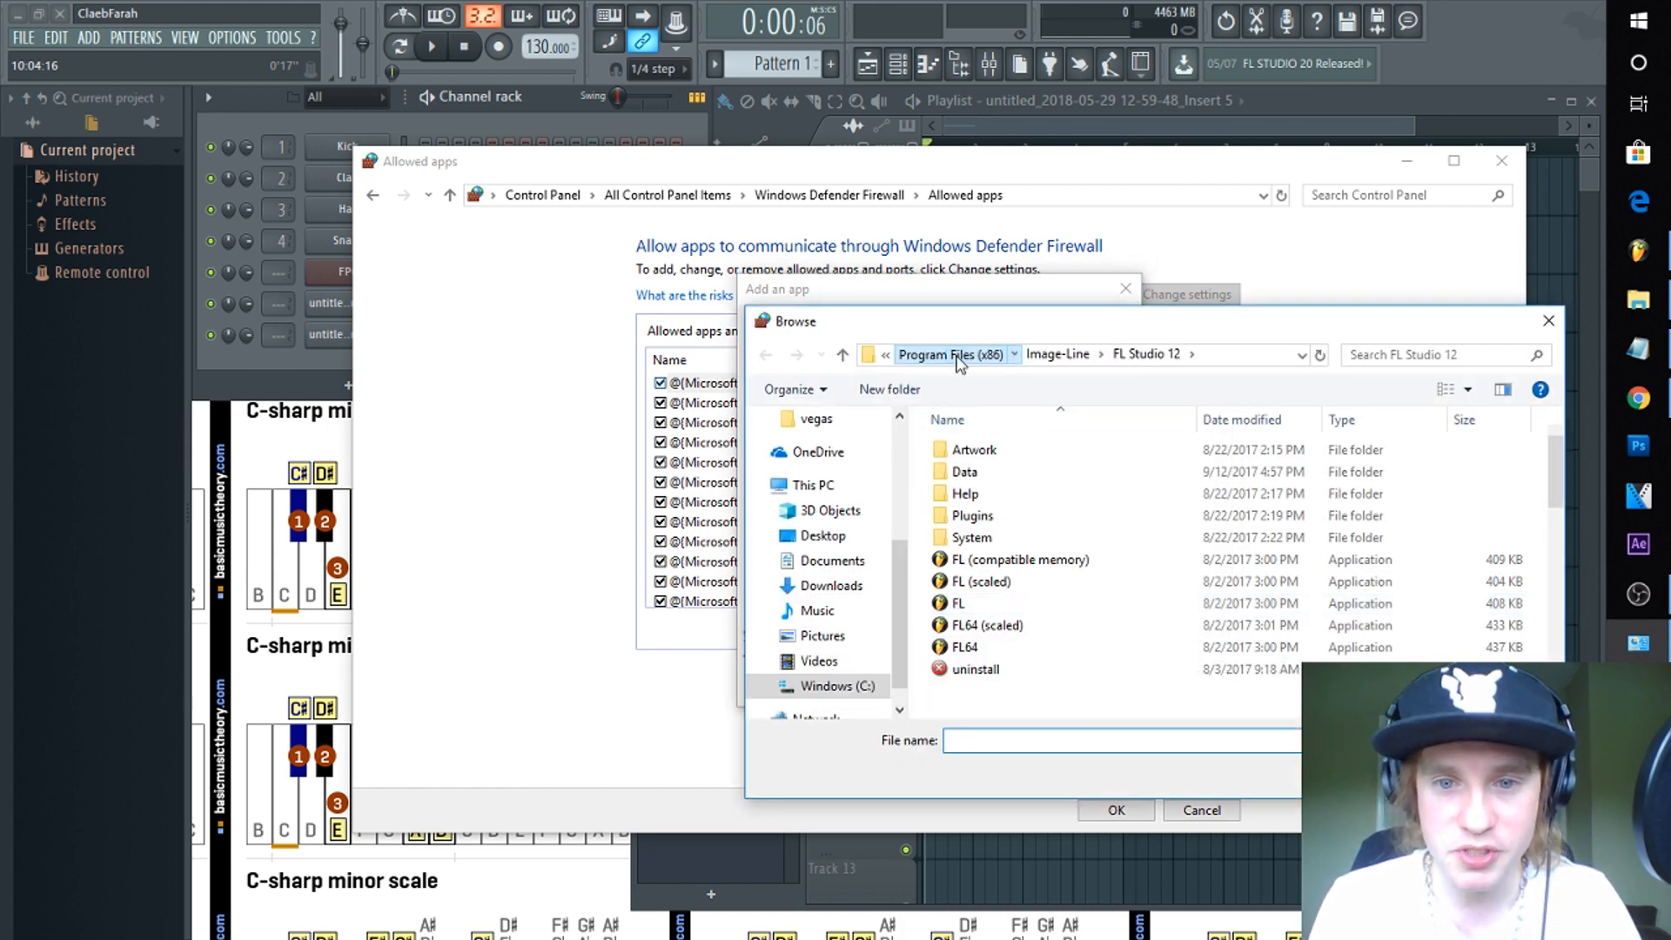
left_click(842, 354)
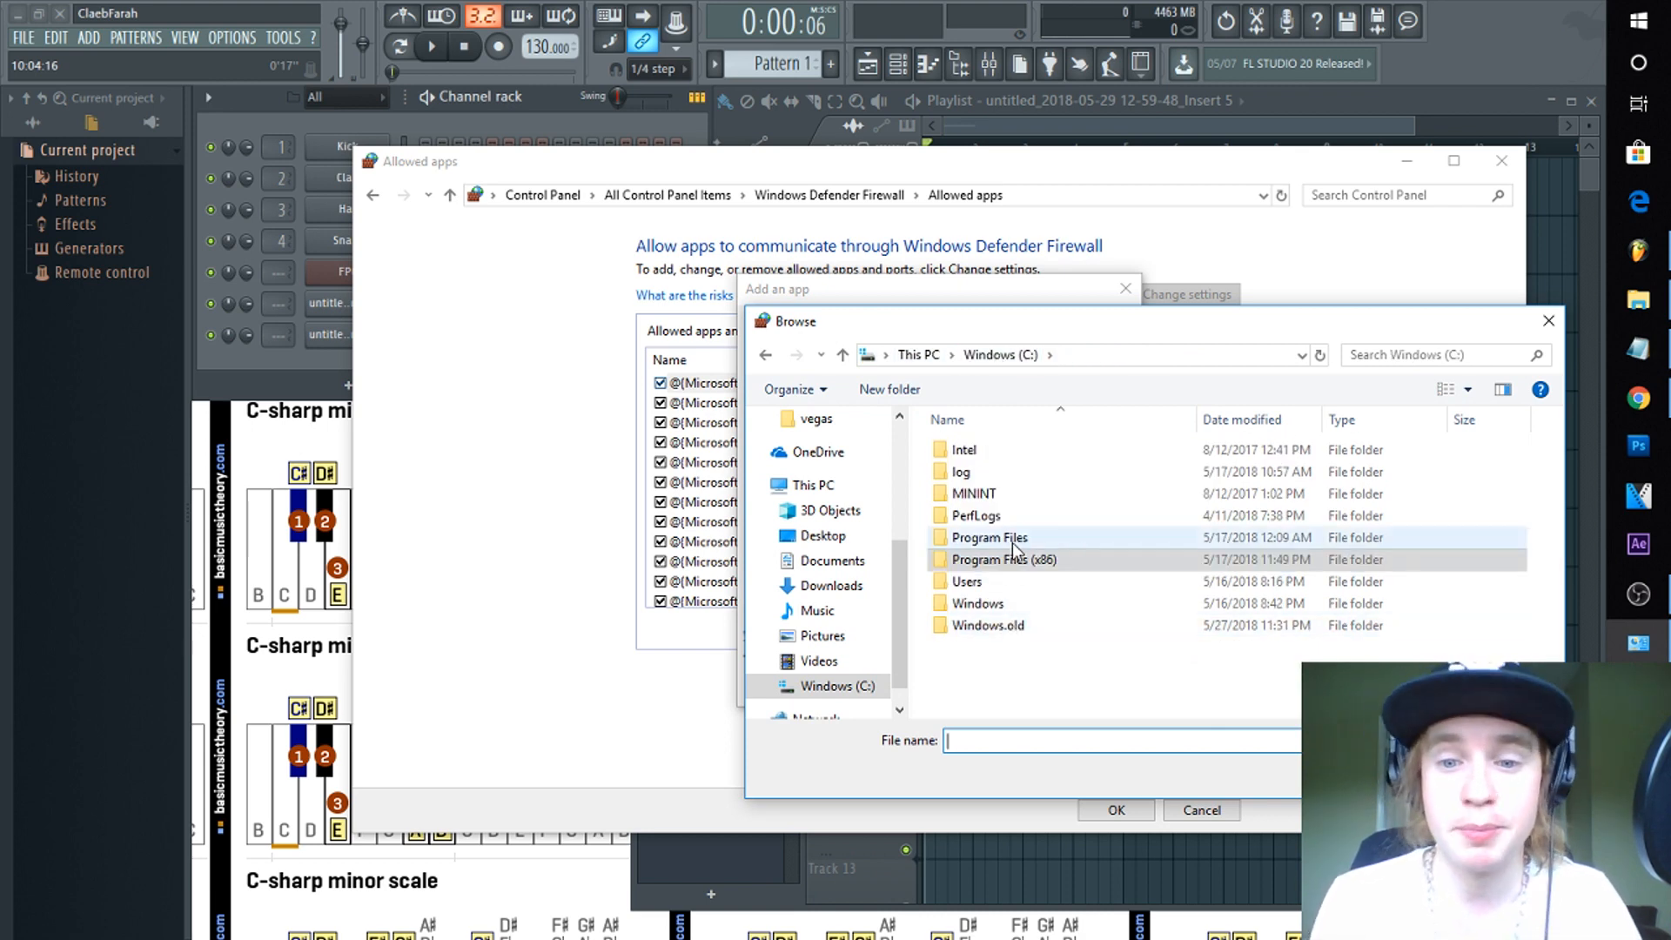
left_click(1004, 560)
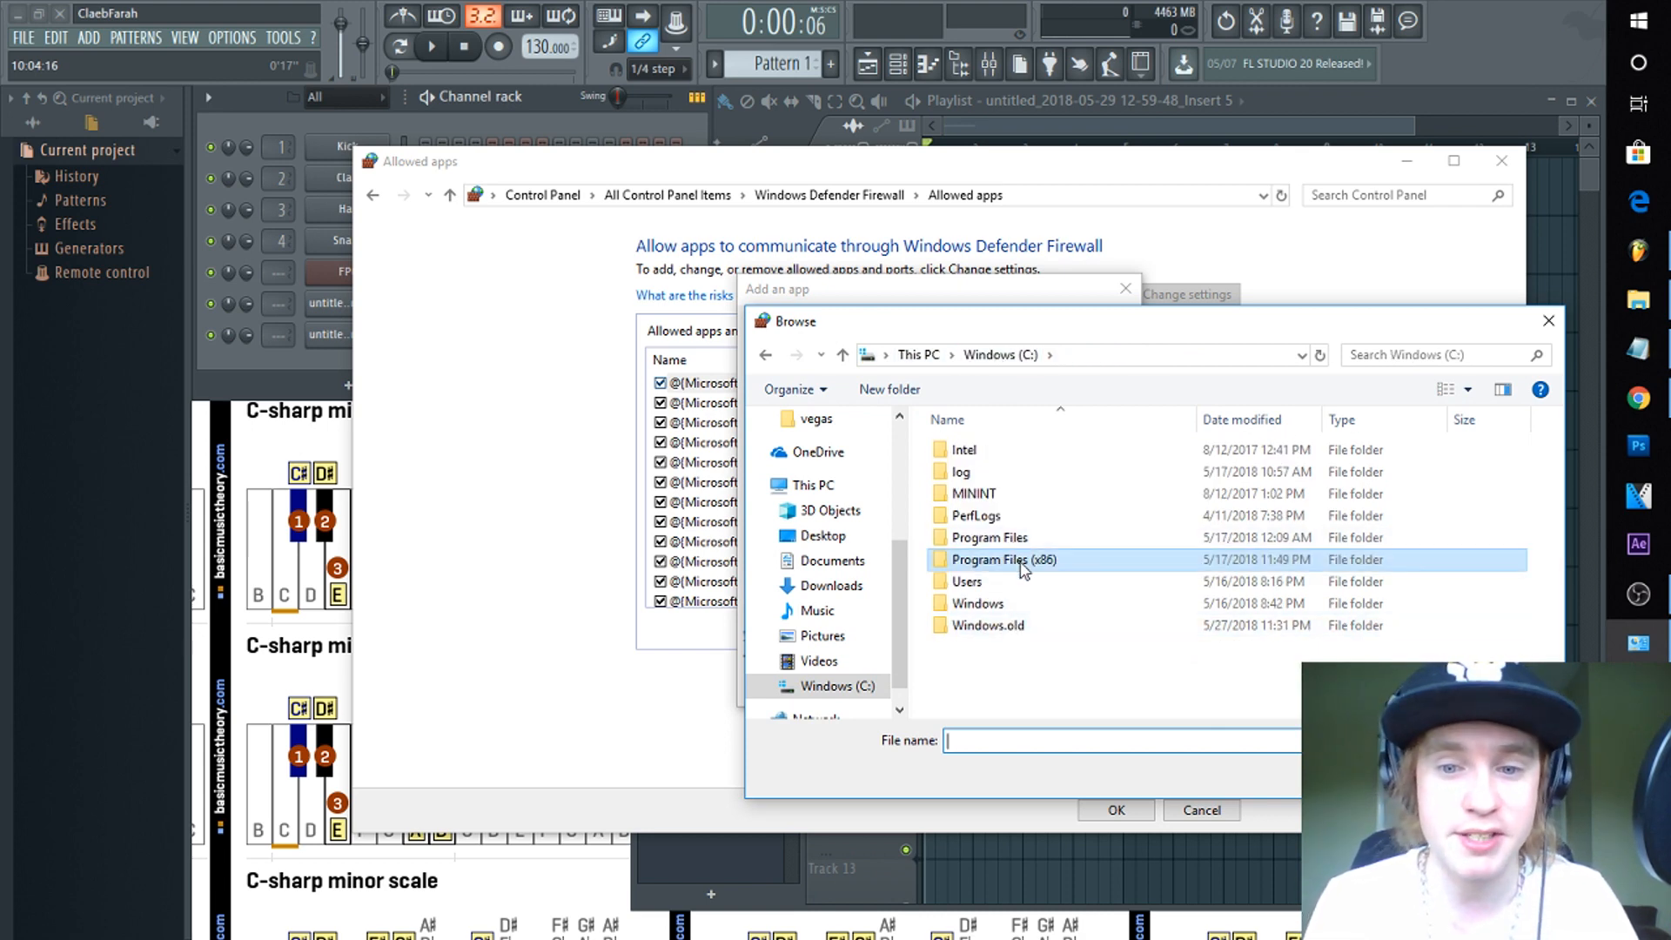
double_click(1003, 560)
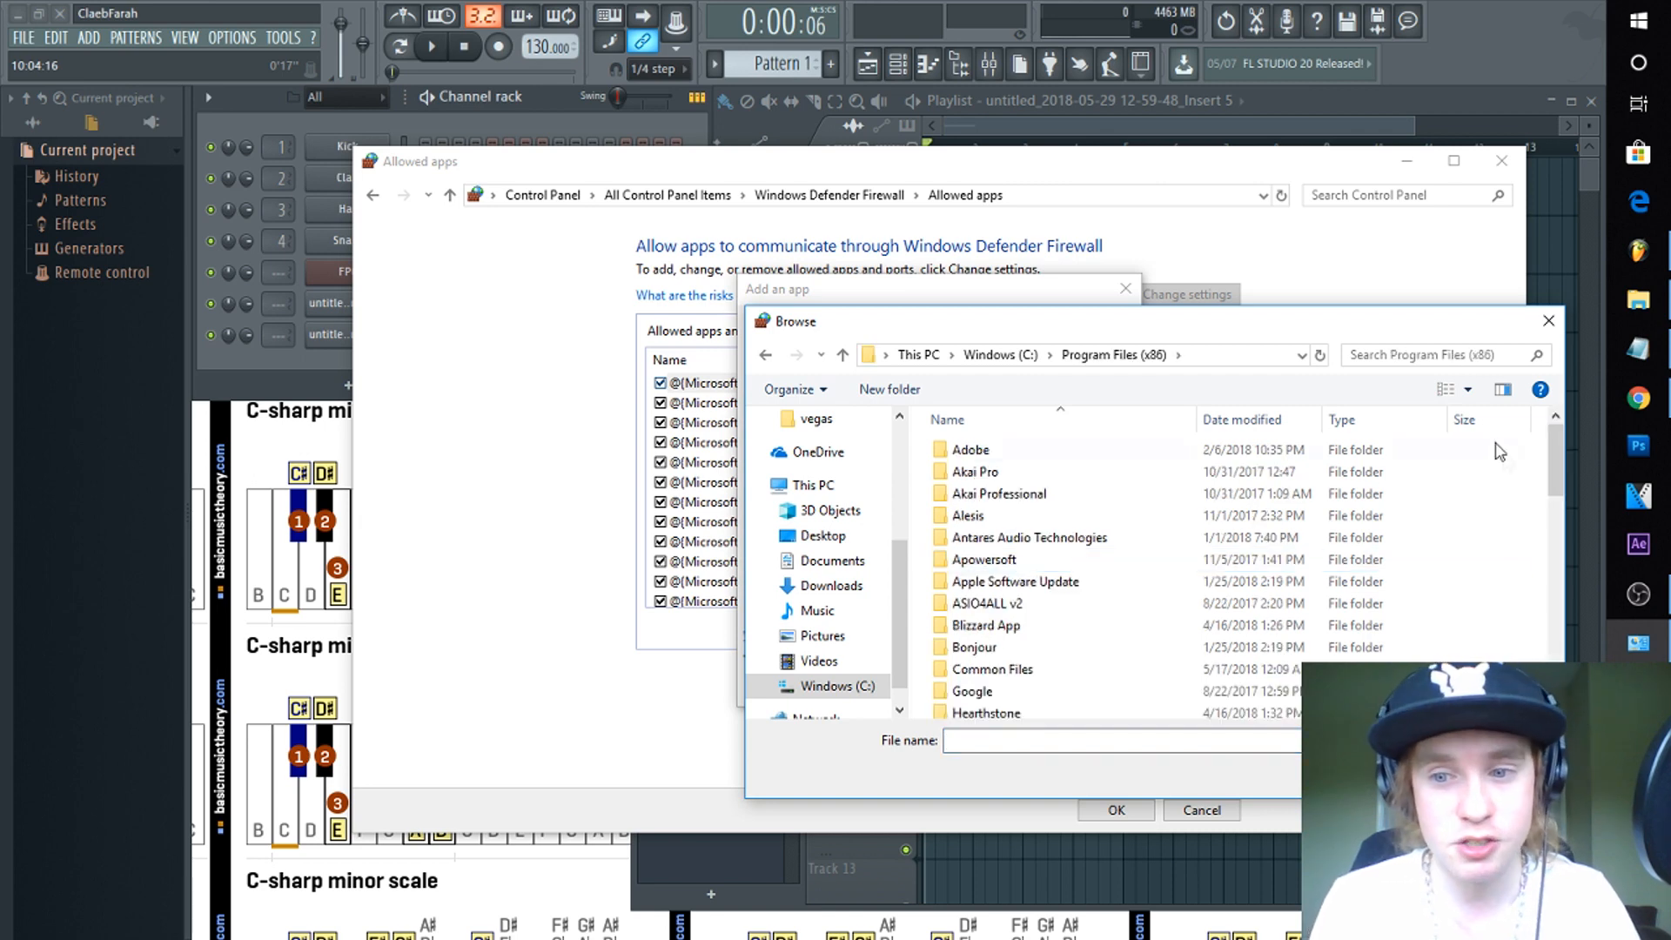
scroll("down", 3)
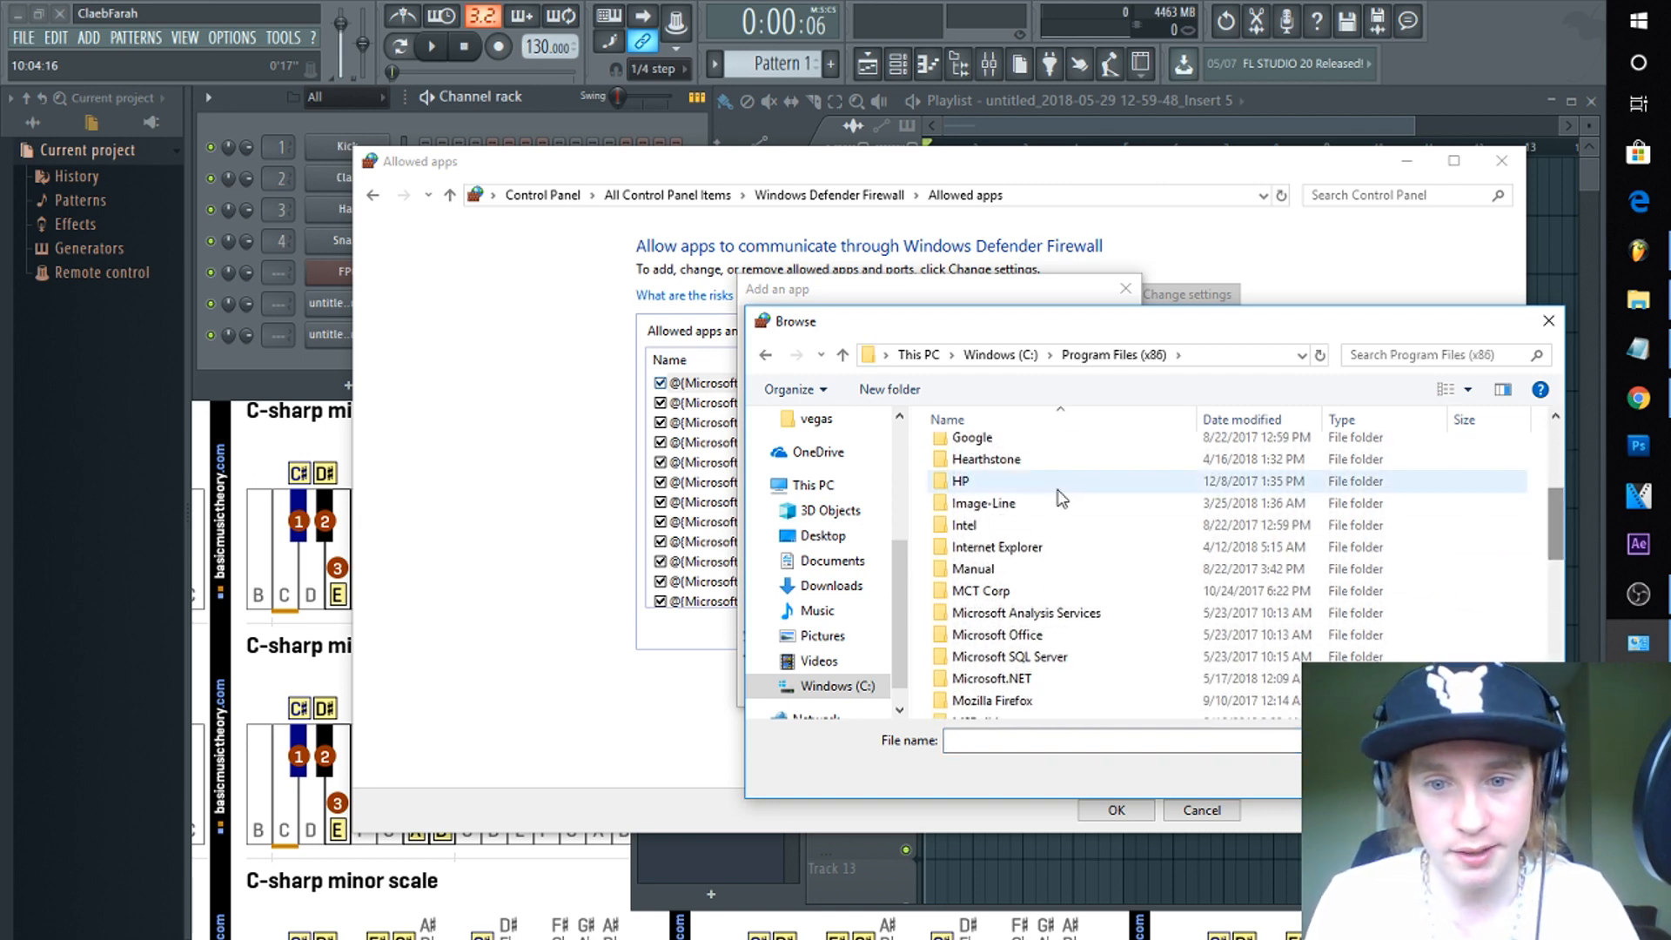
double_click(984, 503)
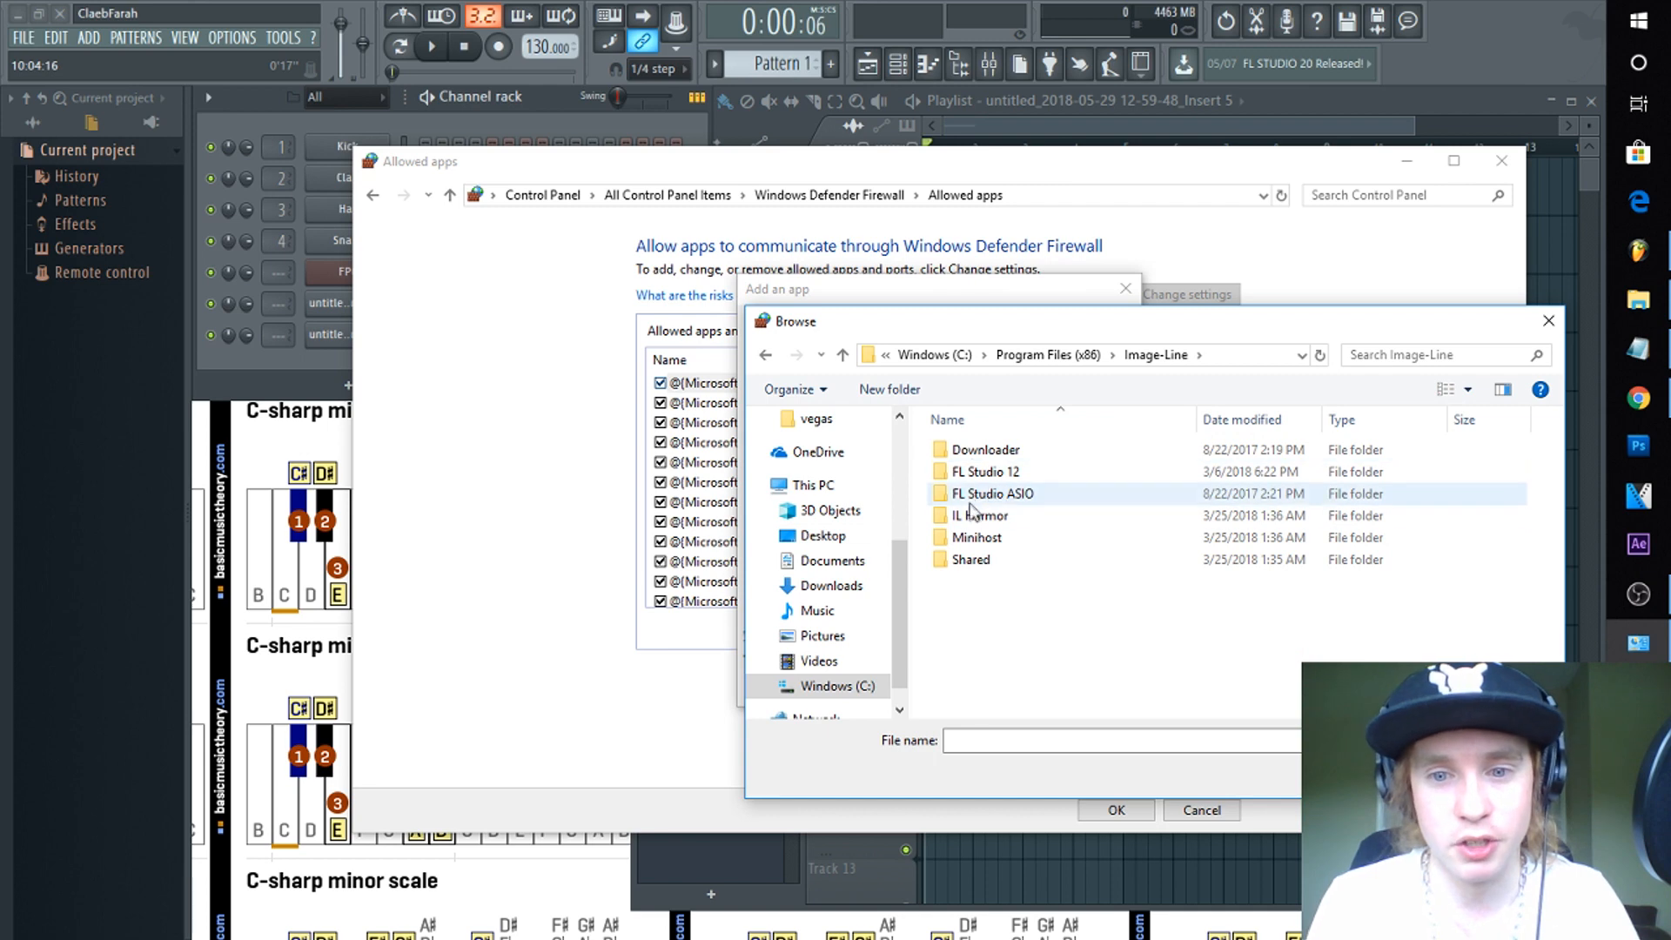
double_click(986, 472)
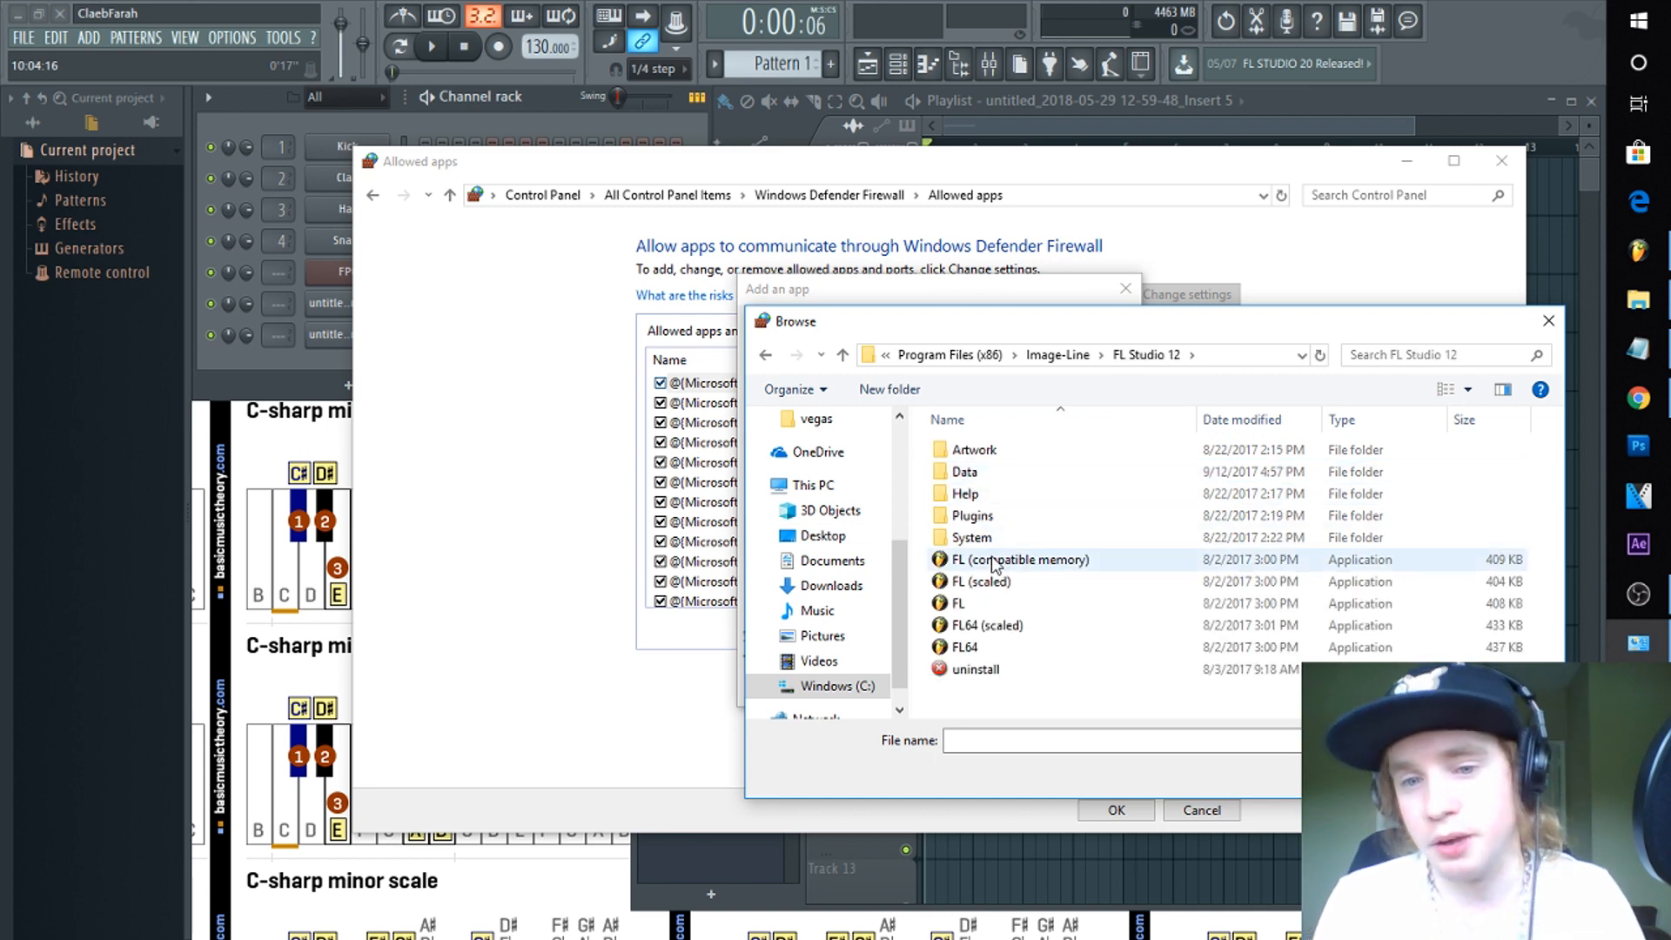
left_click(1027, 560)
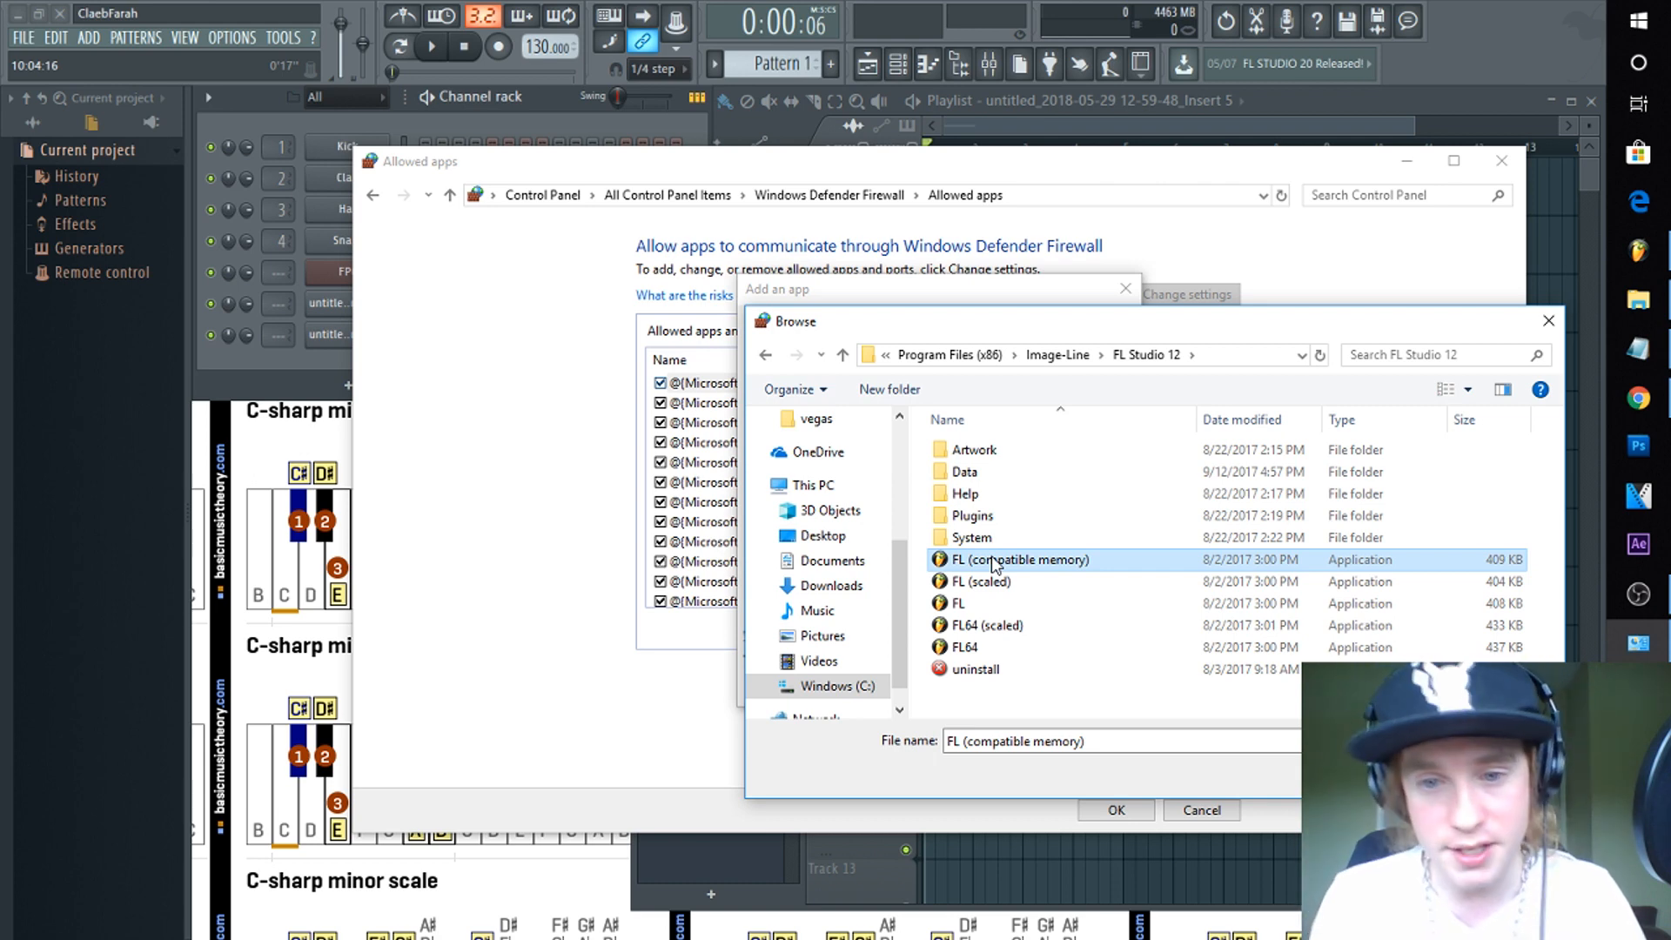
left_click(1115, 811)
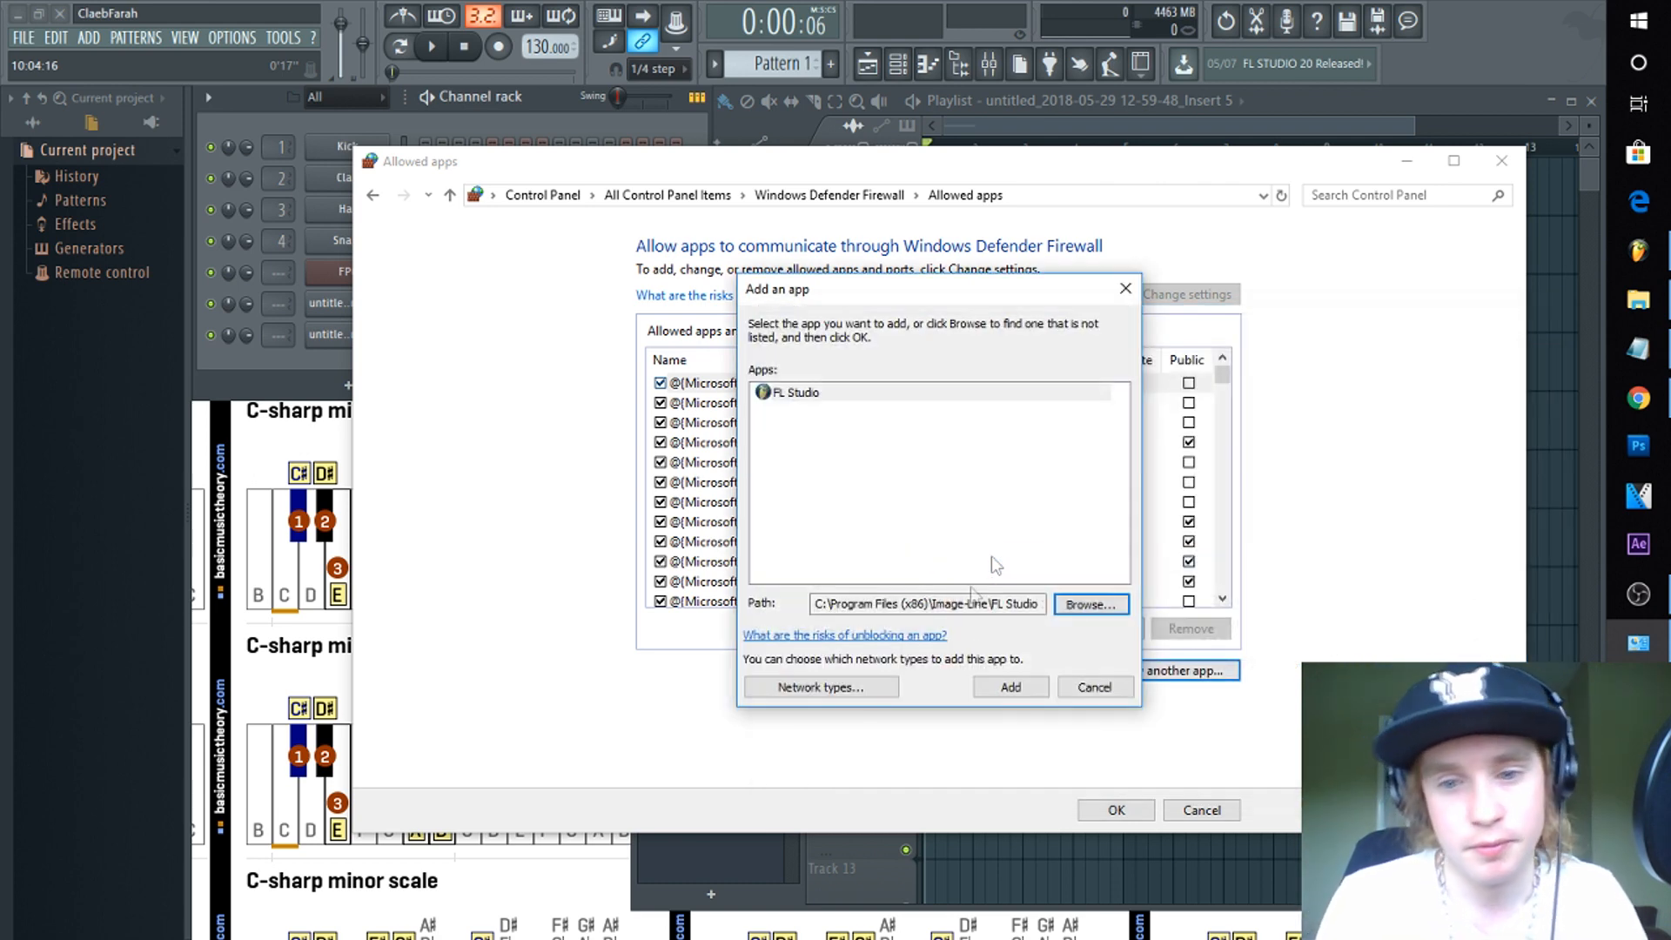
Try adding FL Studio, dismiss the already-excepted warning, and confirm its private/public entries.
left_click(1091, 604)
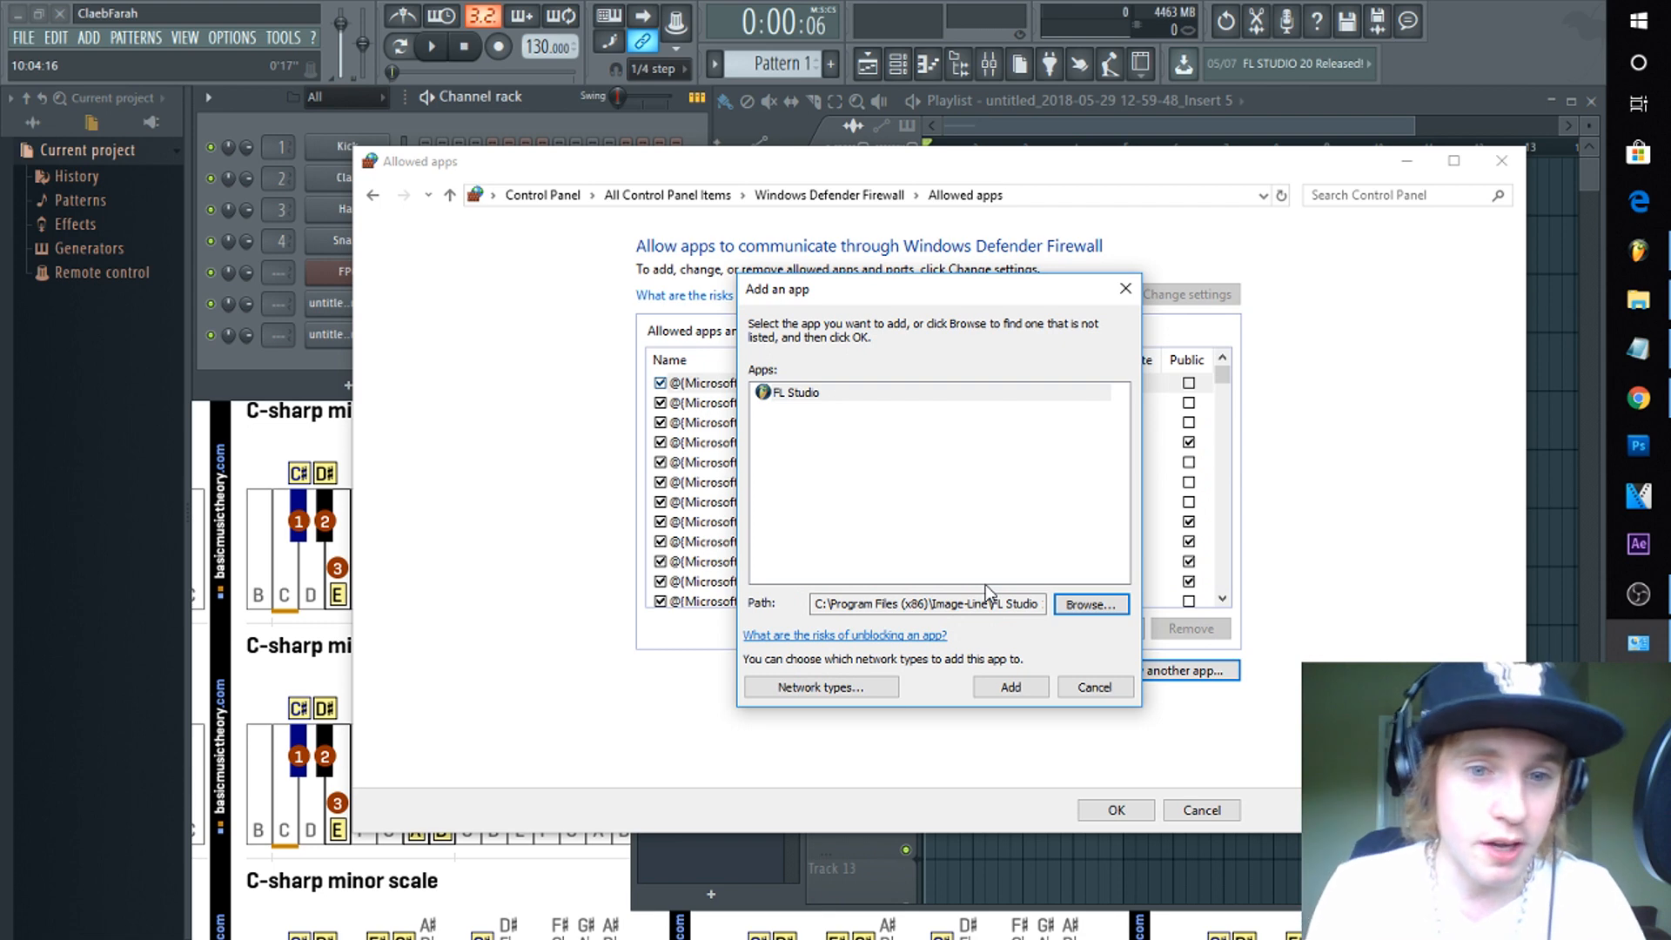
left_click(1011, 687)
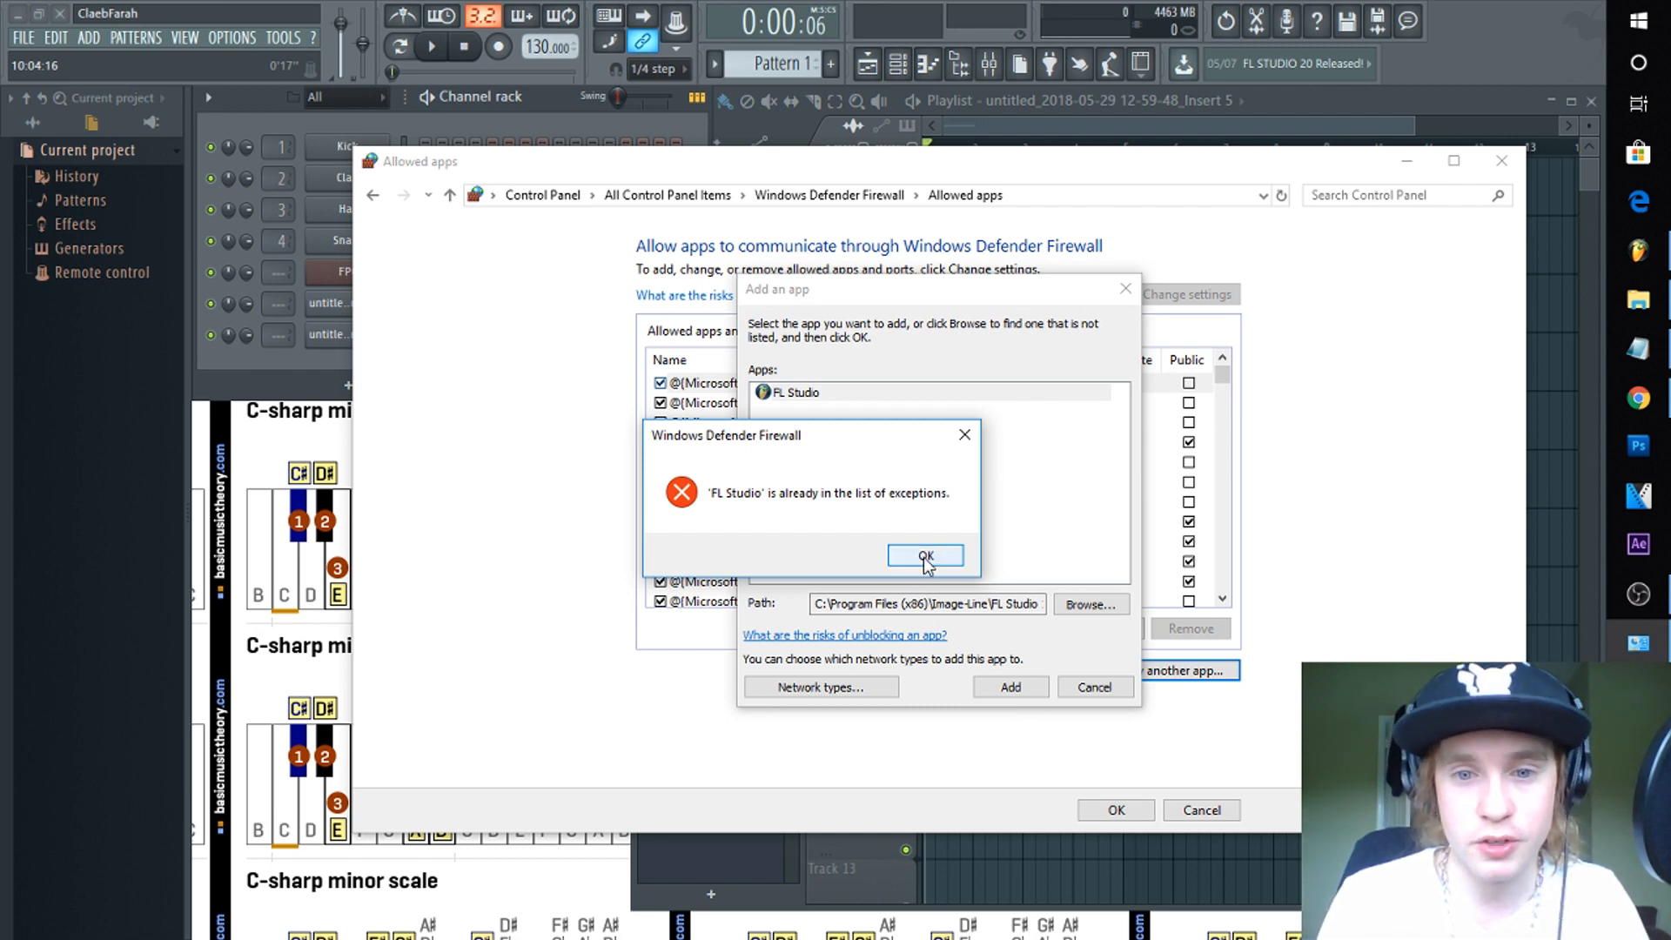
left_click(925, 556)
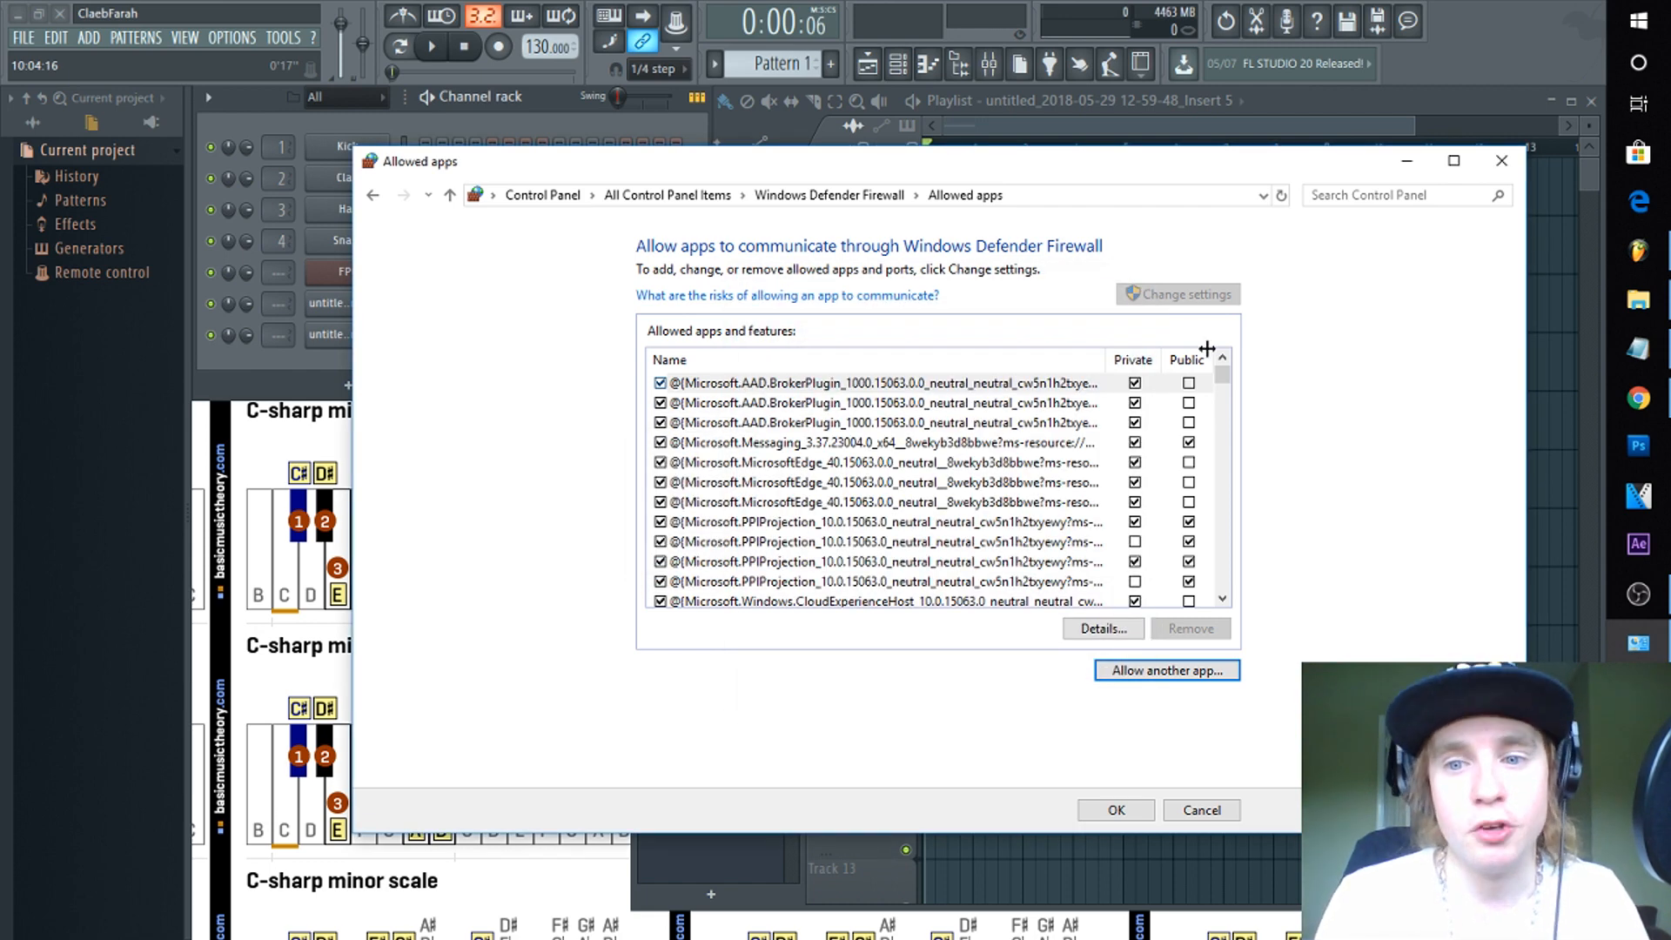
scroll("down", 3)
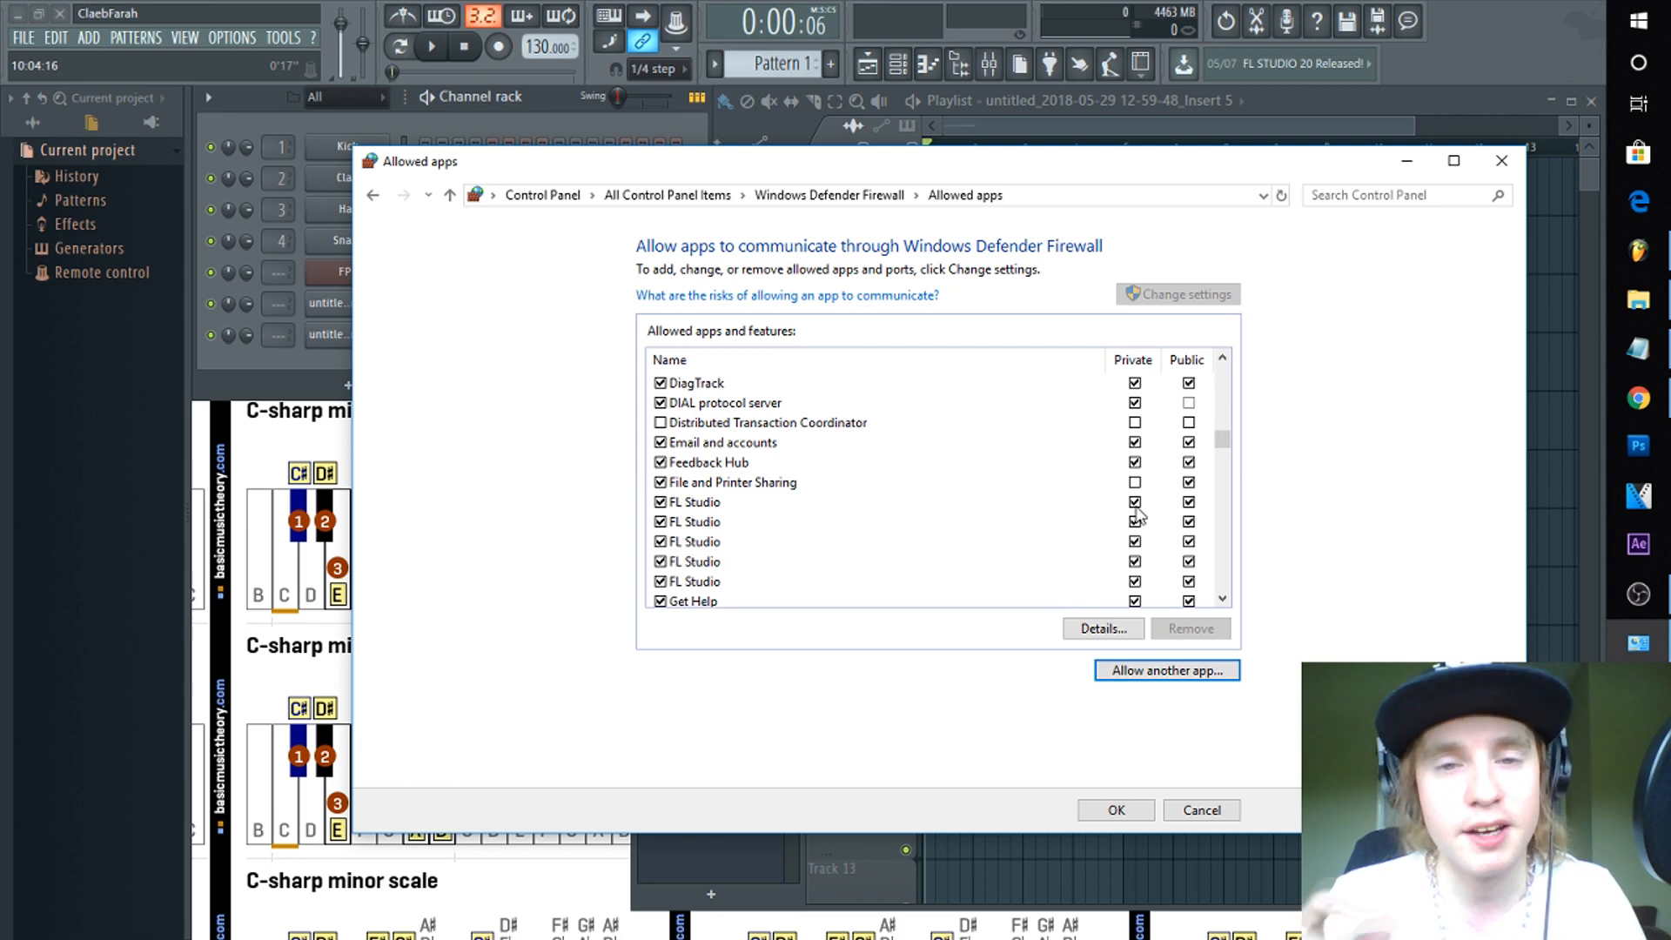
mouse_move(1172, 505)
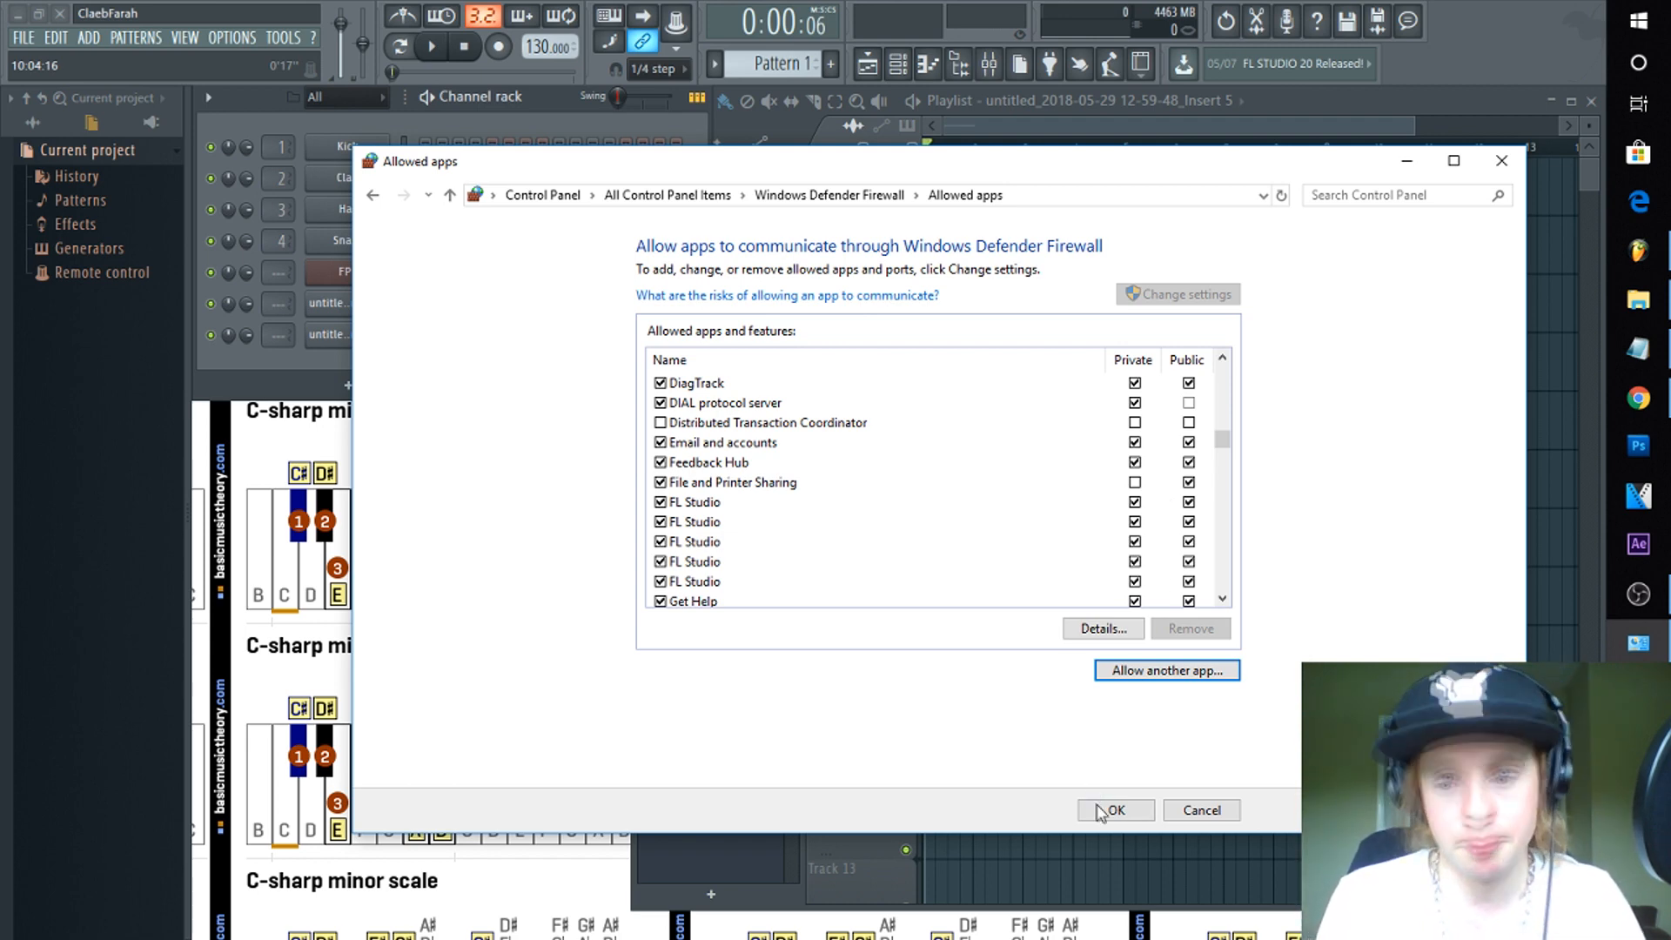
left_click(1117, 810)
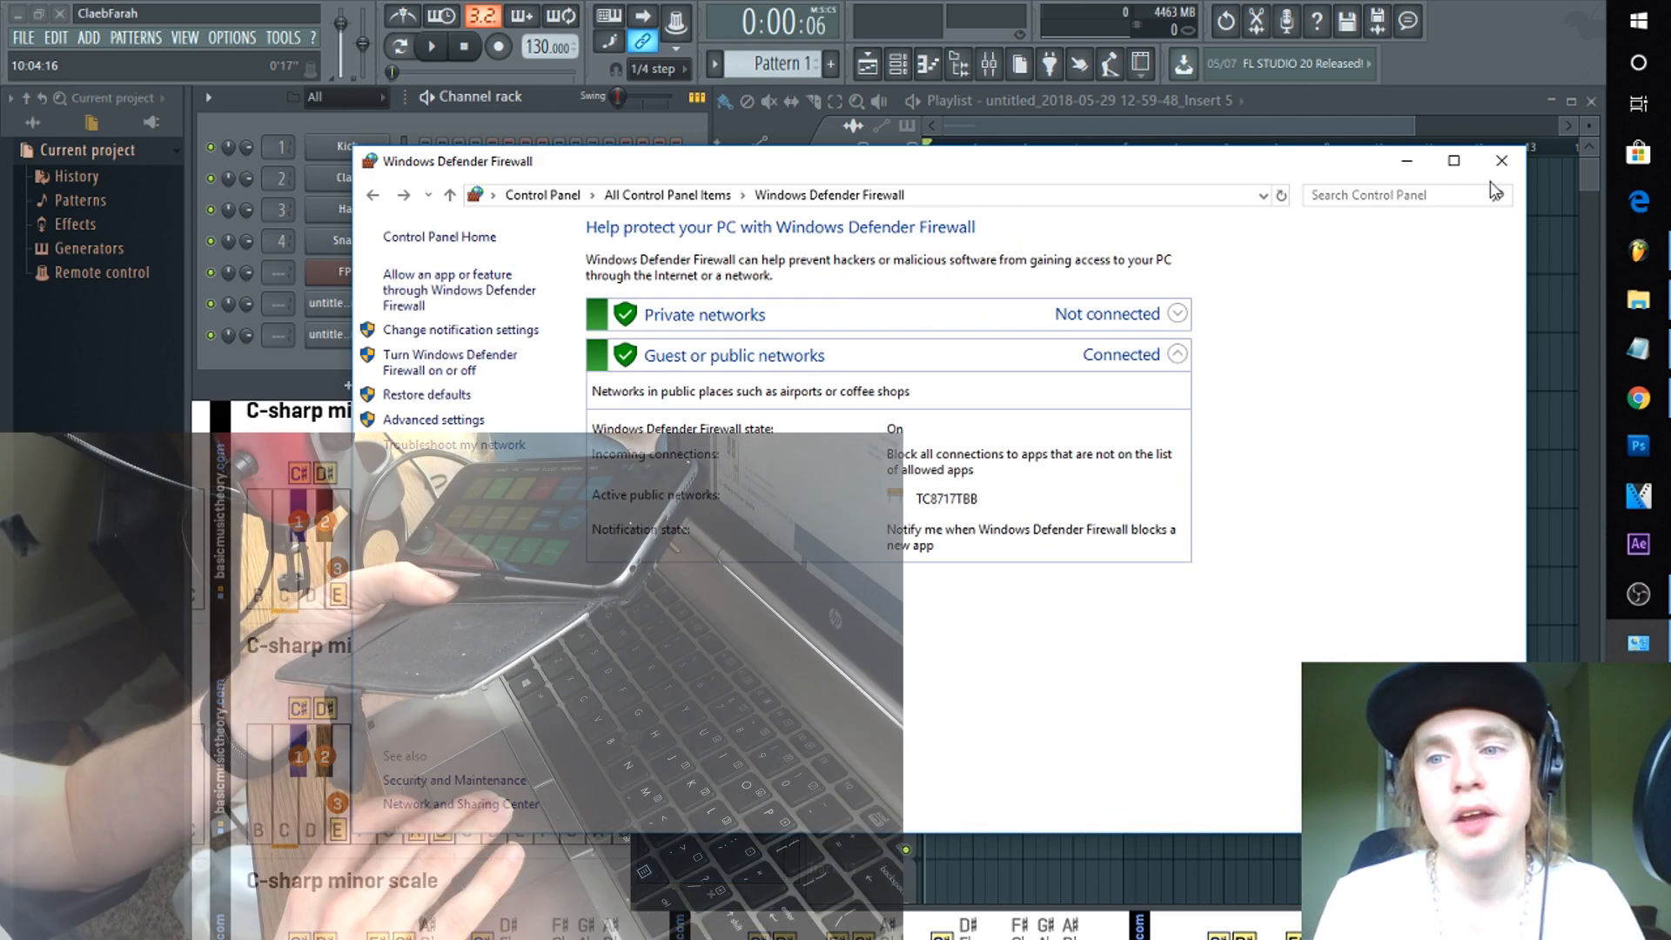
Close the Windows Defender Firewall window, leaving Avast Free Antivirus showing.
left_click(1498, 160)
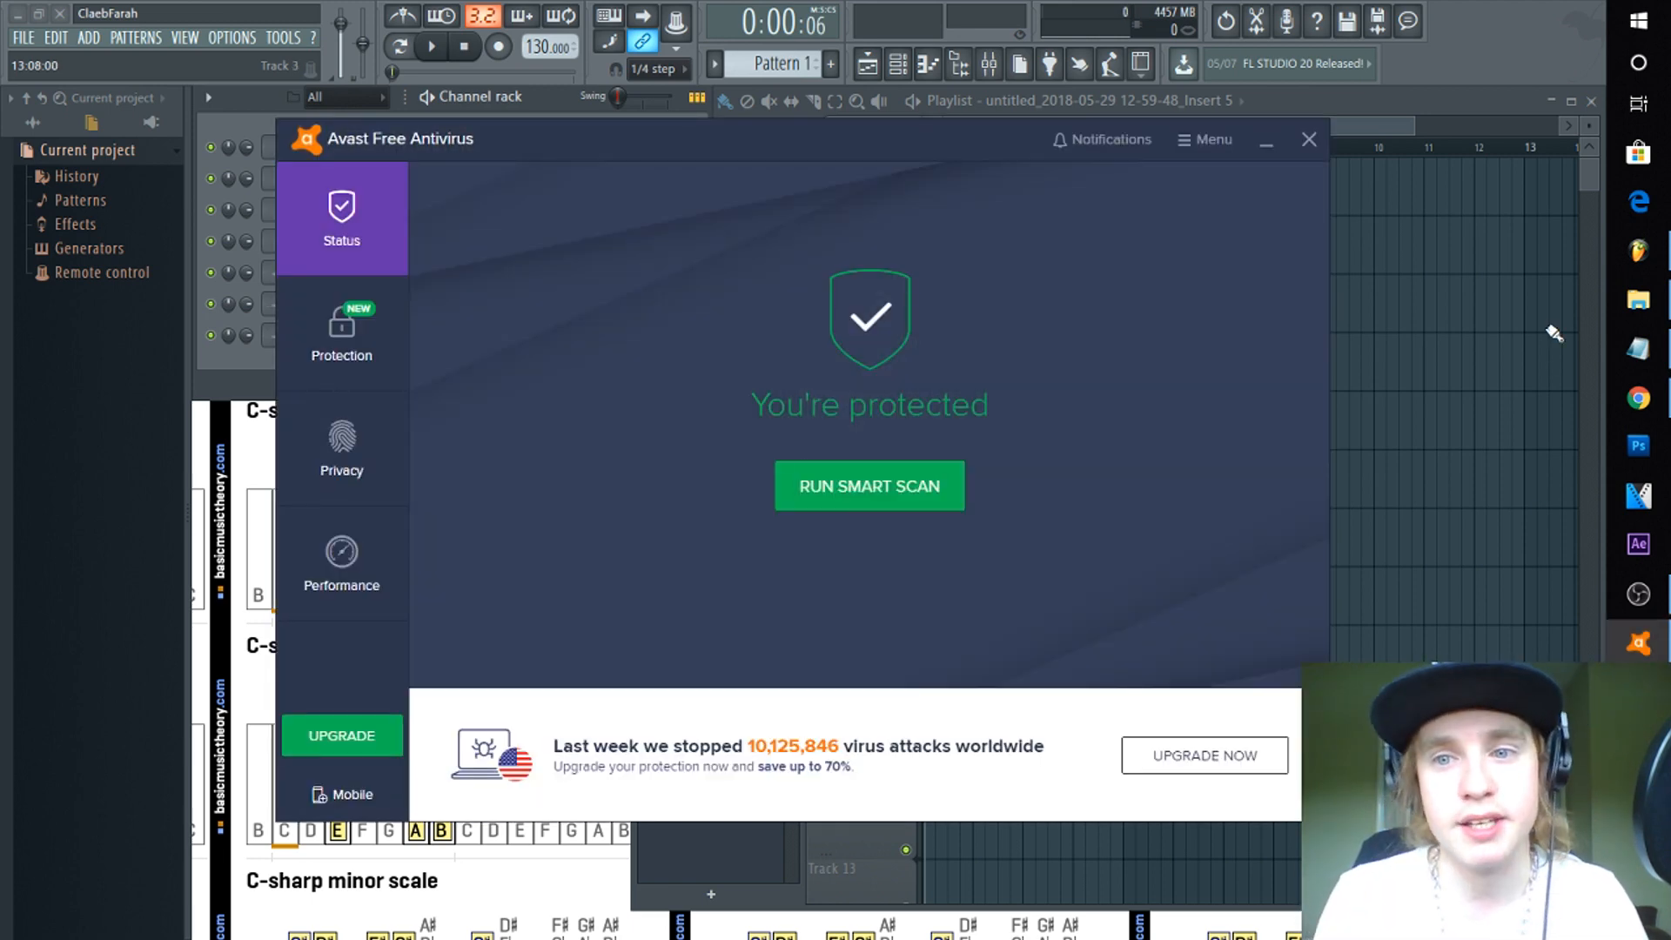
Verify the Image-Line folder is in Avast's file-path exclusions, then close Avast.
left_click(1212, 139)
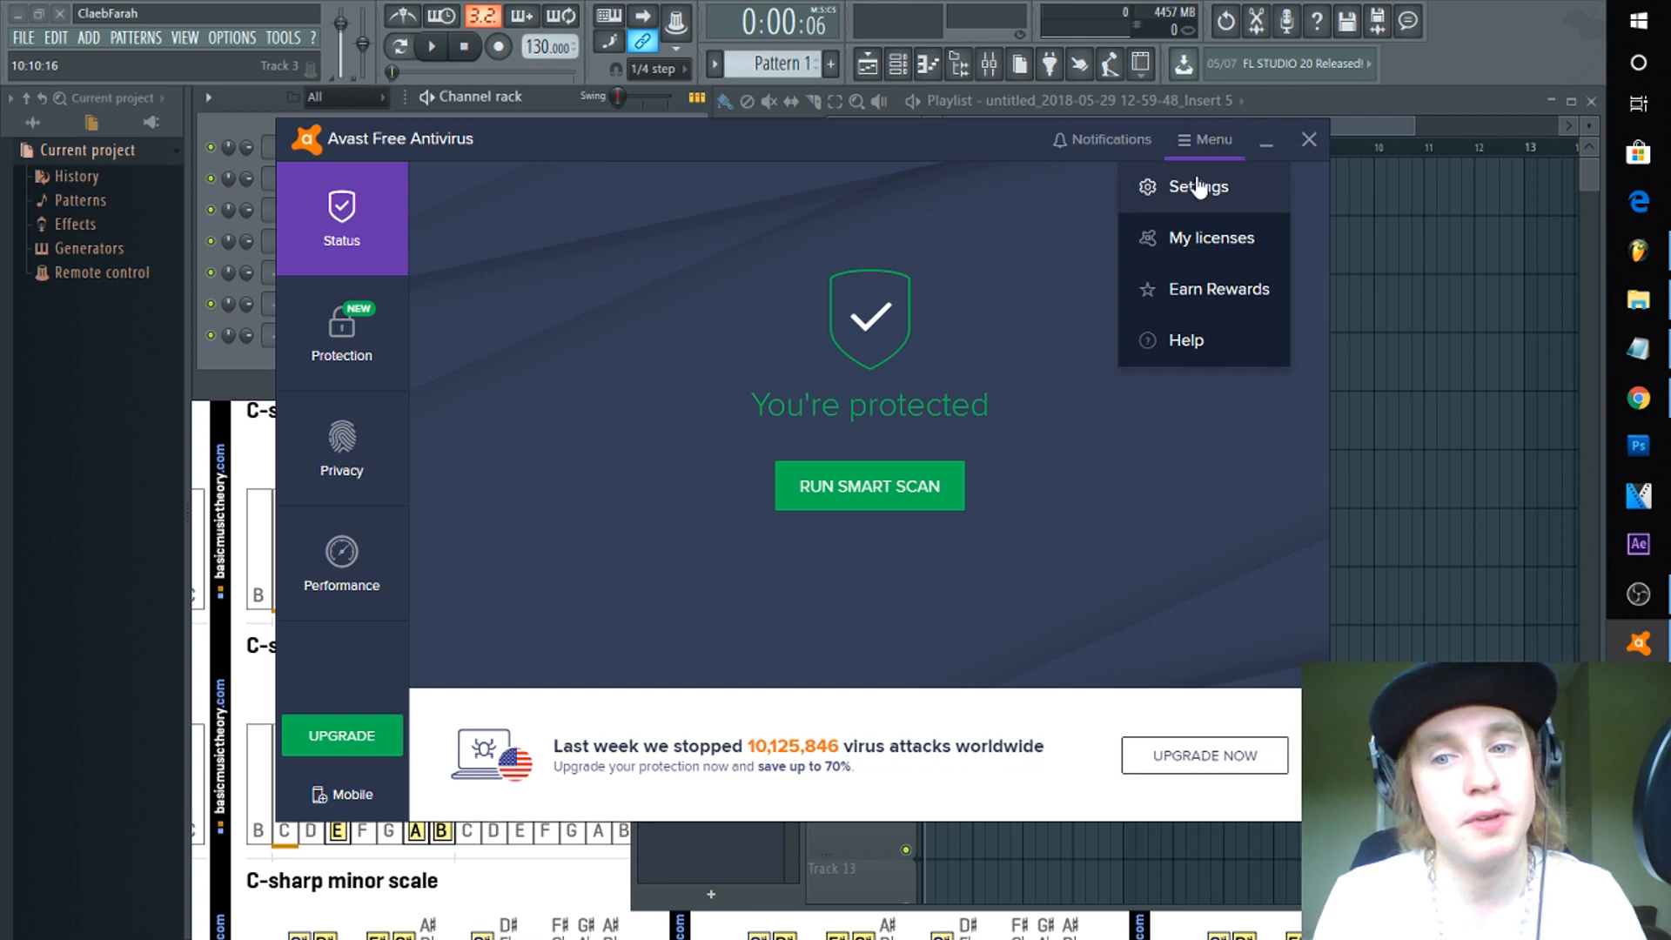
left_click(1197, 186)
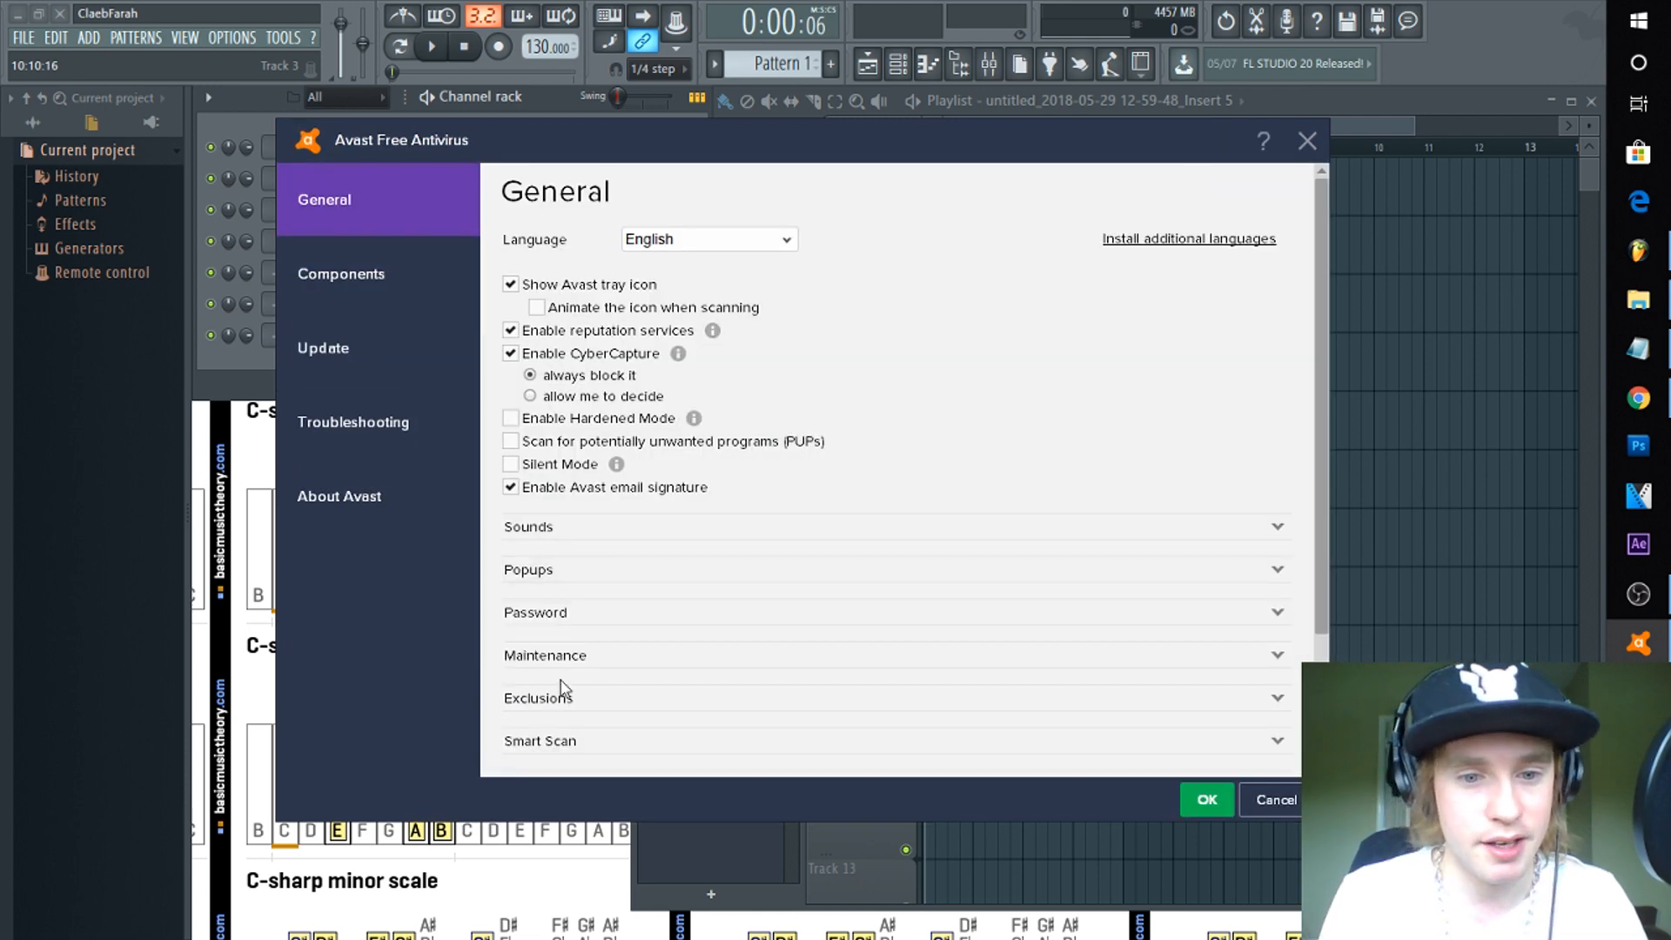
left_click(538, 698)
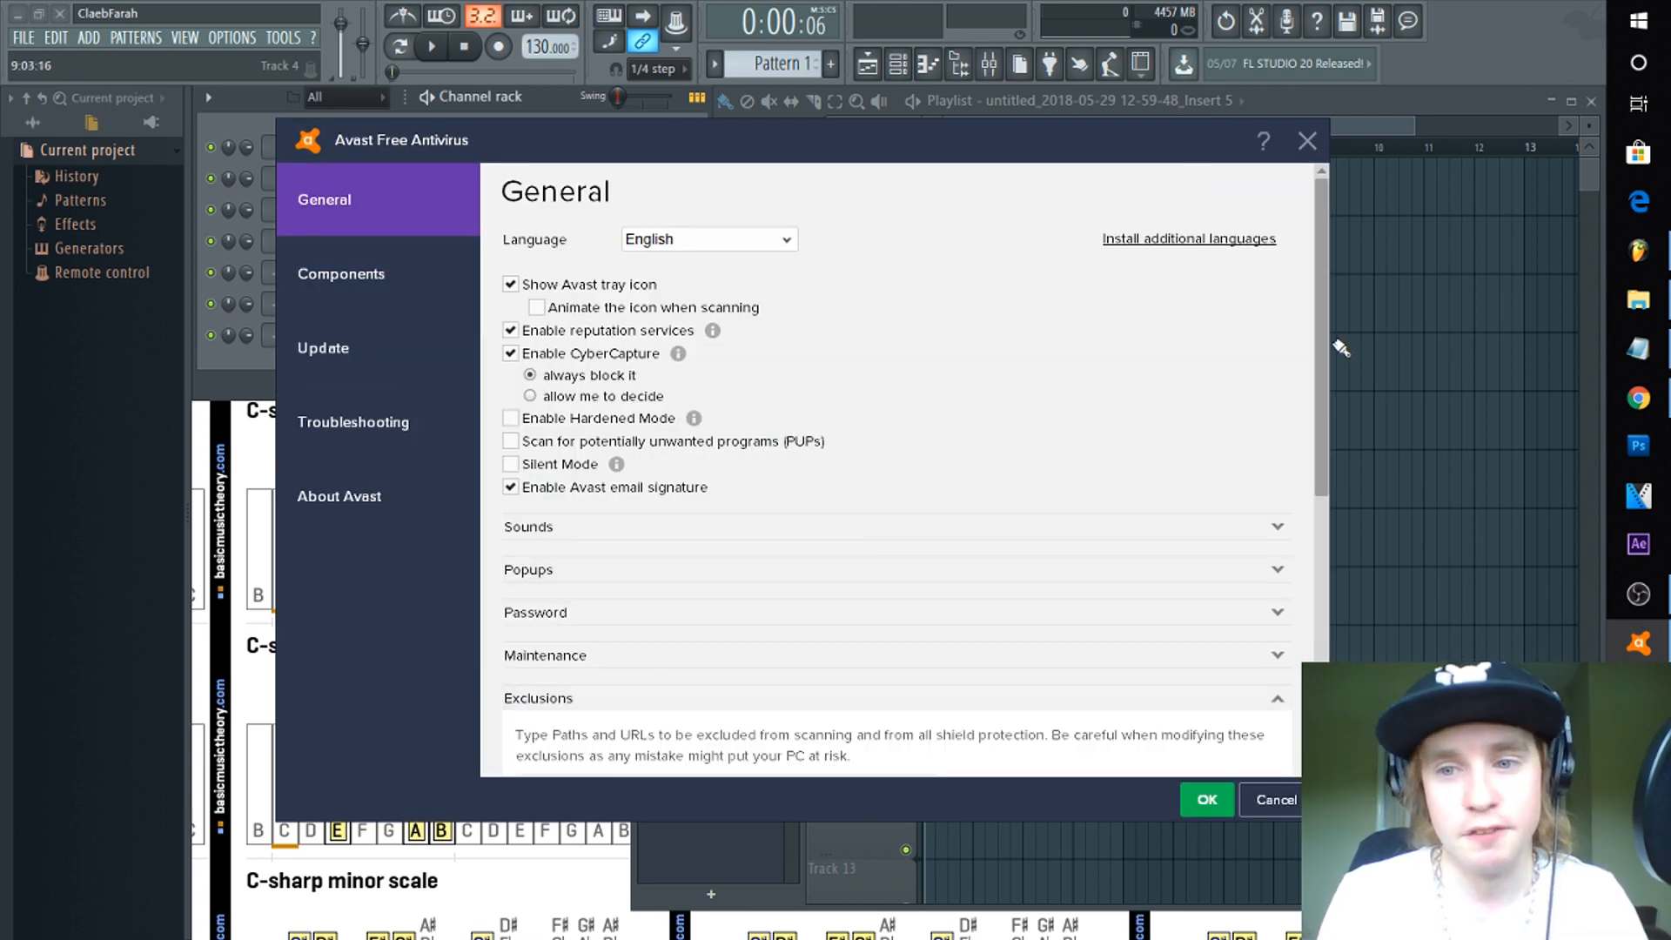
scroll("down", 3)
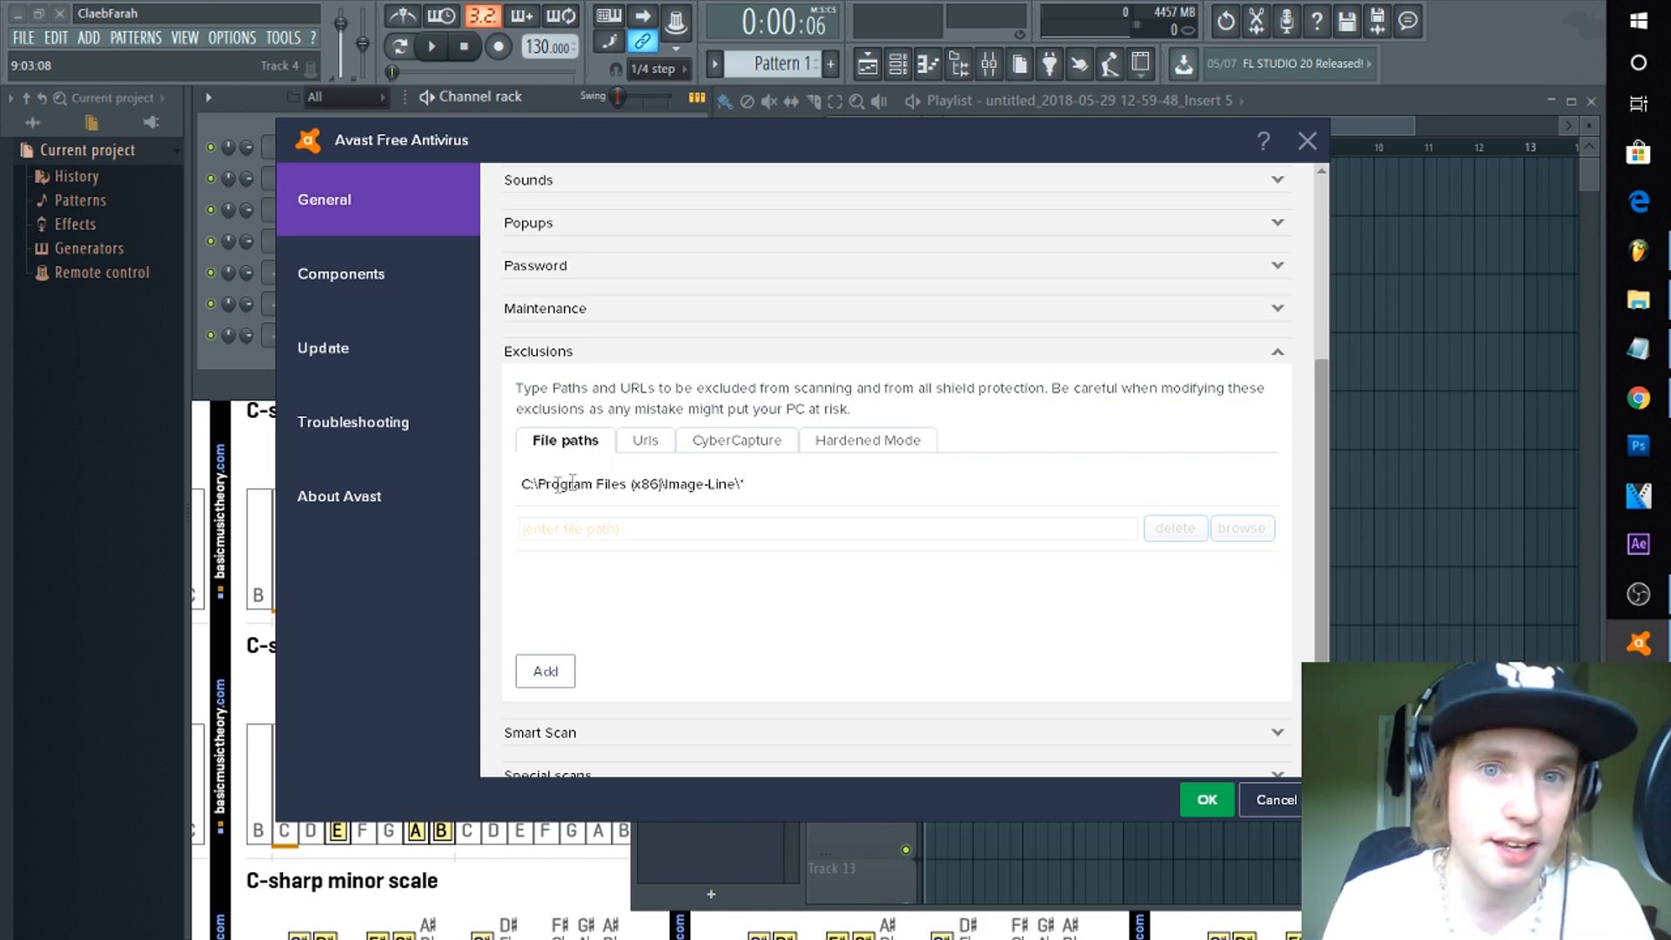
left_click(545, 671)
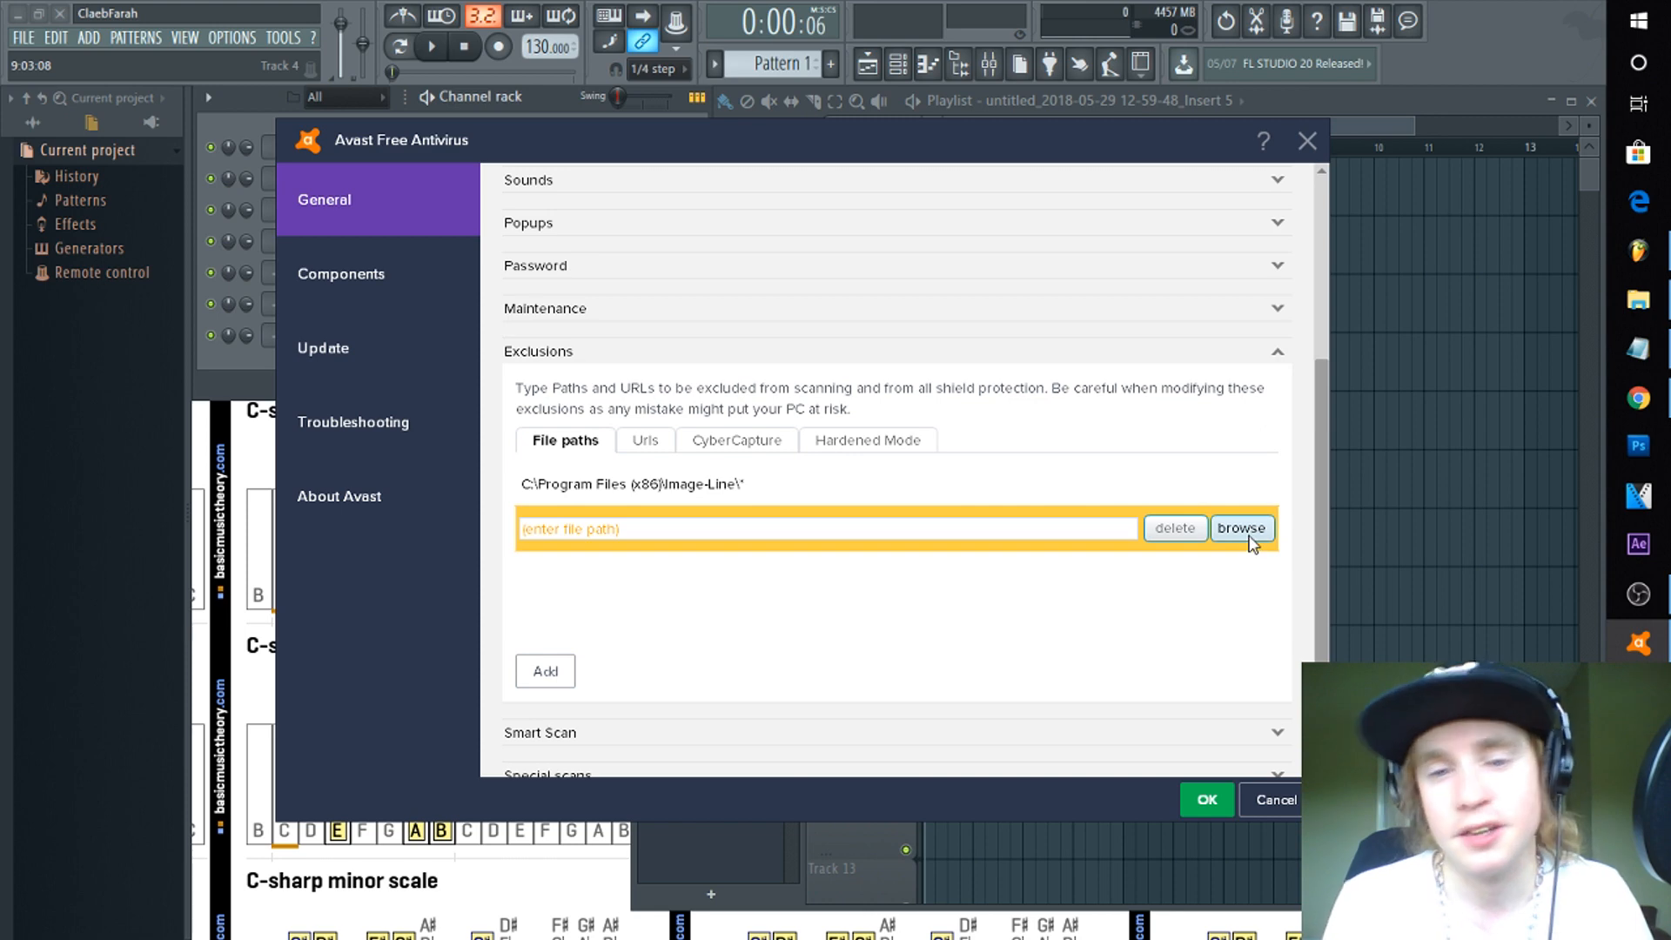
left_click(1242, 528)
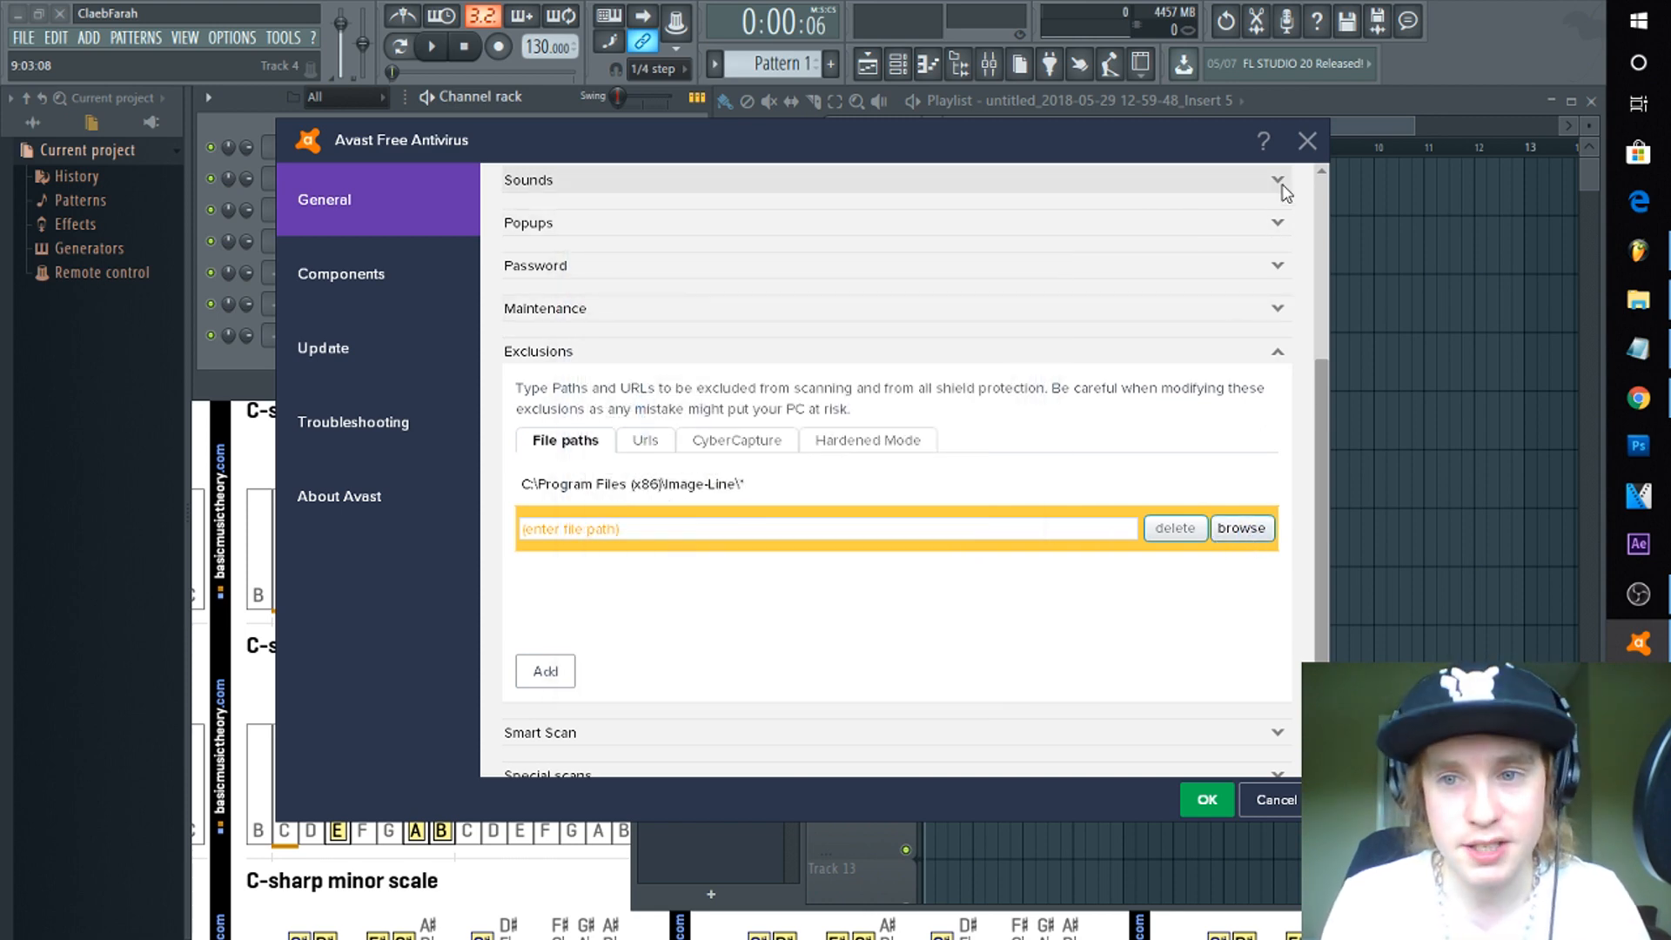
left_click(1307, 140)
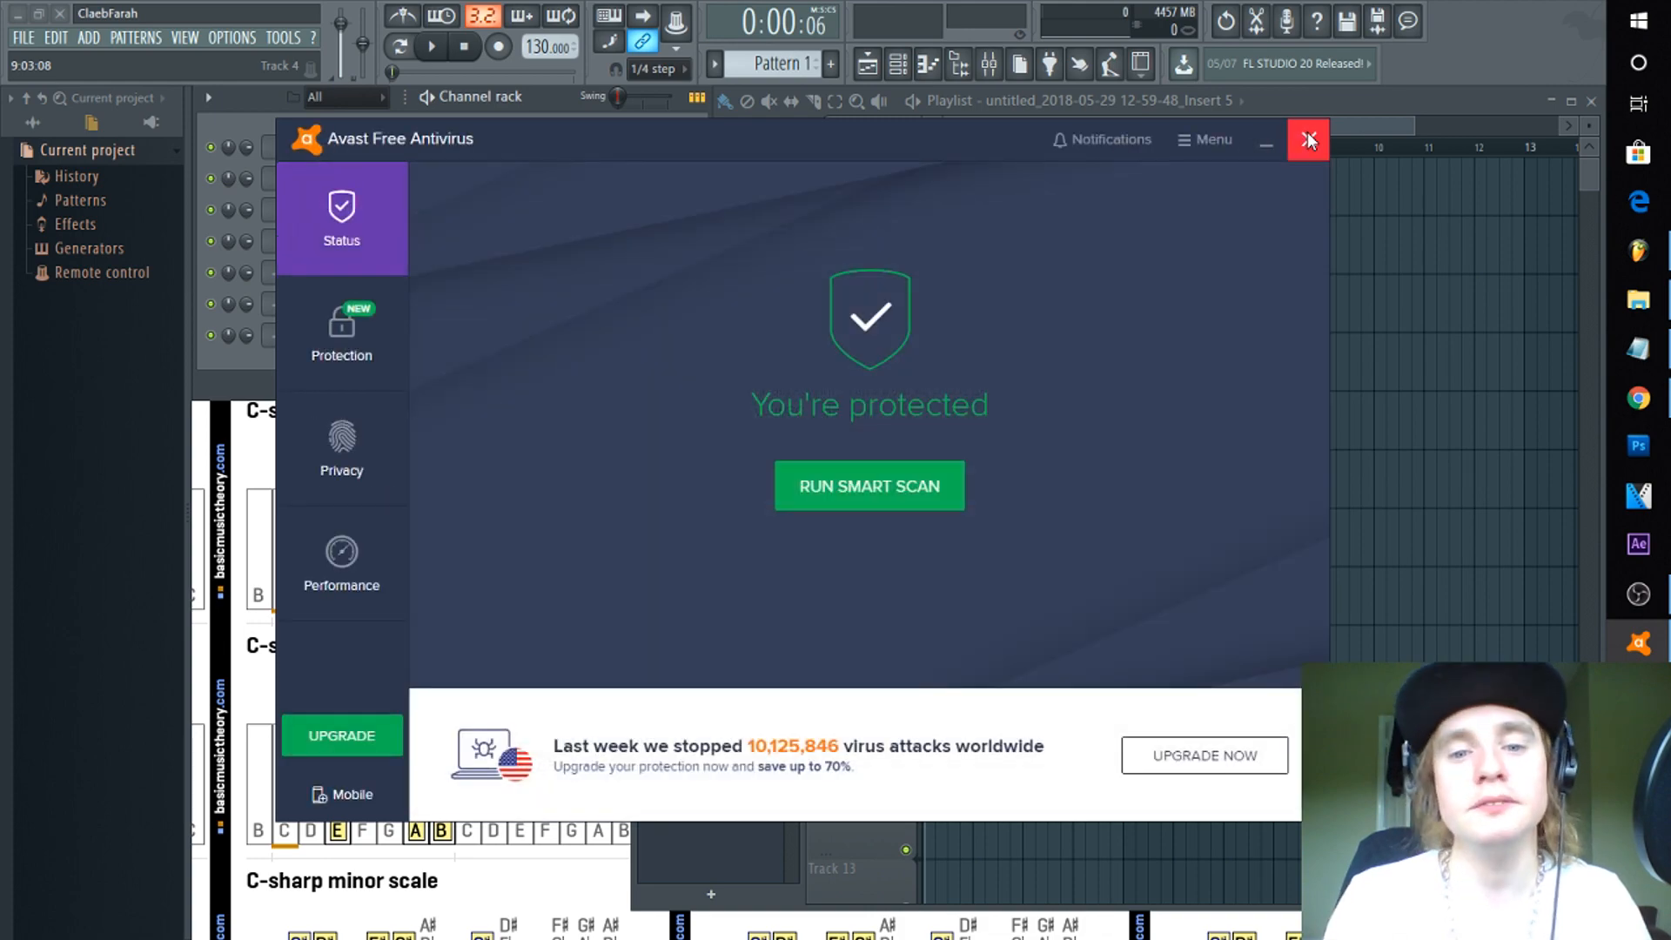
left_click(1309, 139)
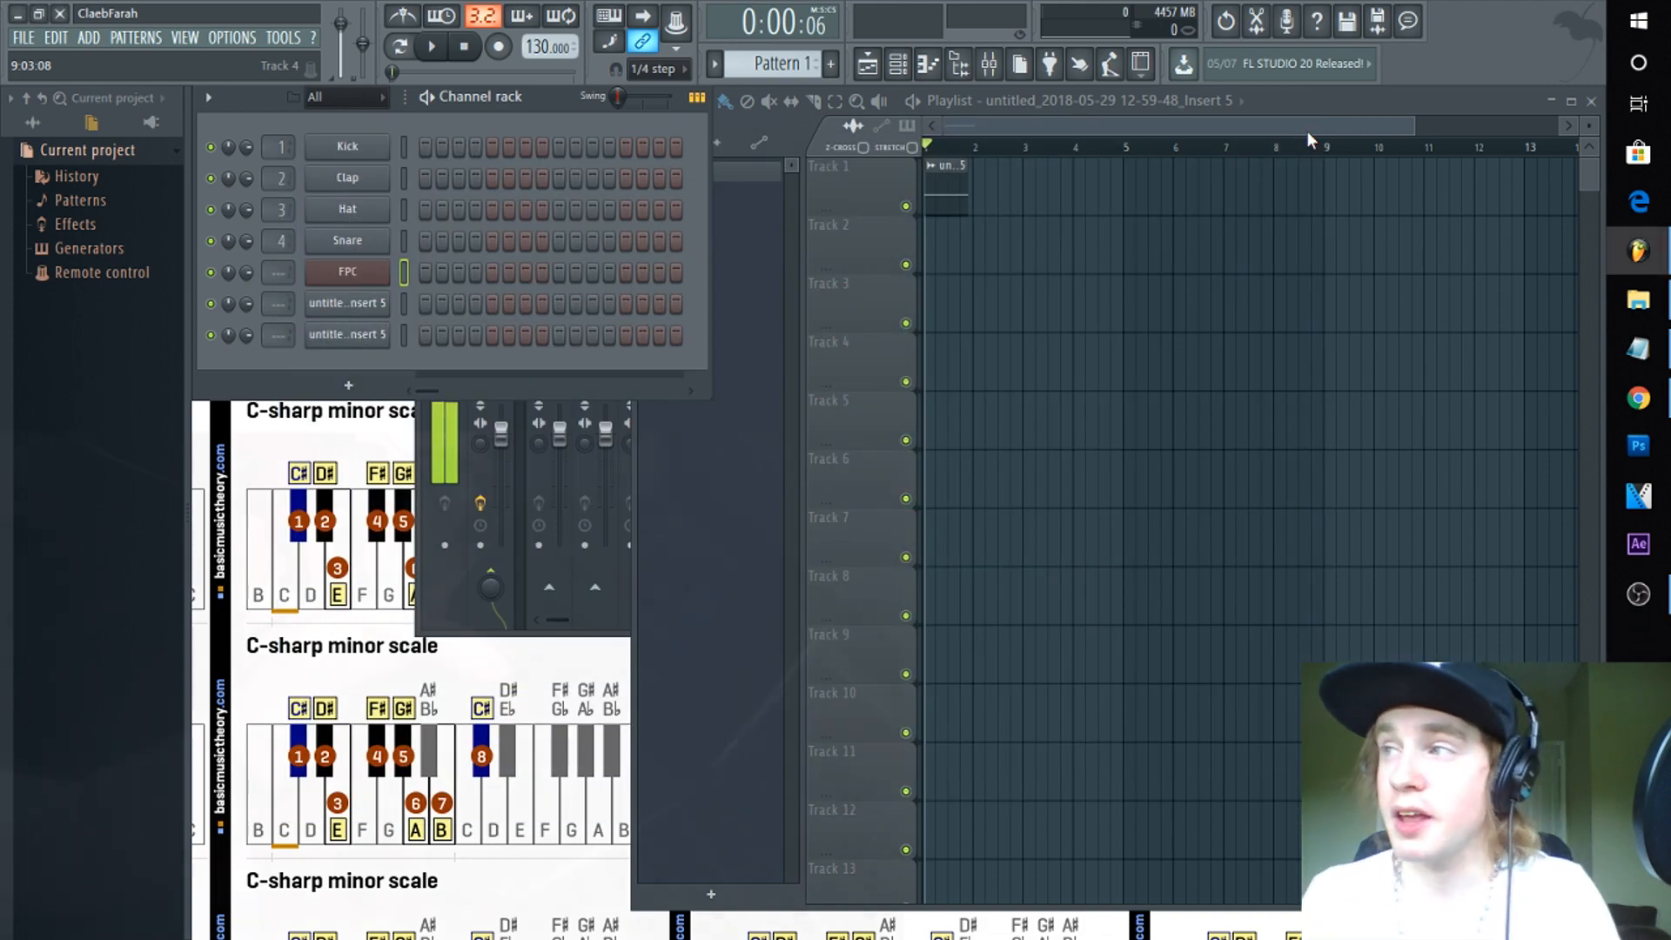